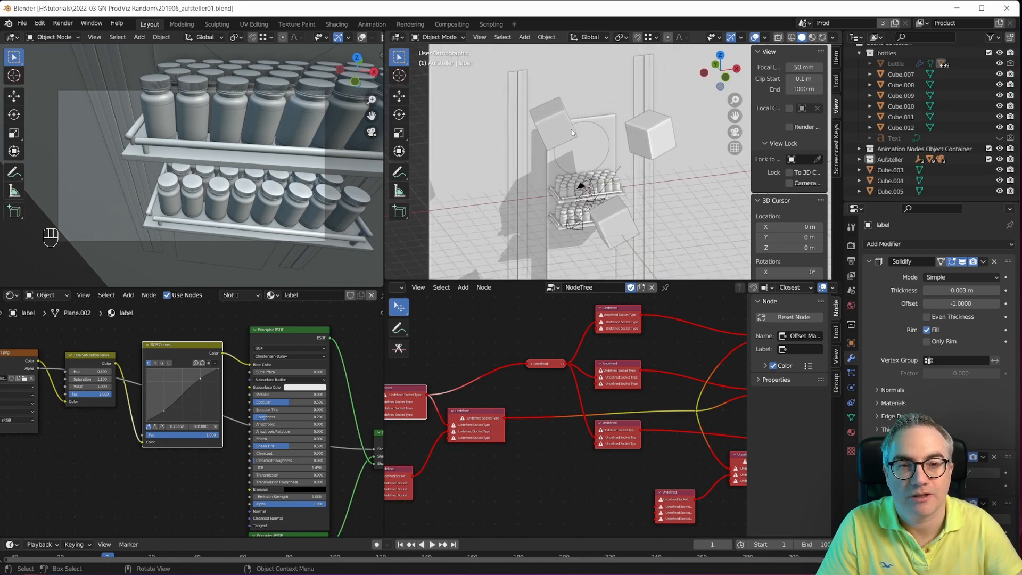
mouse_move(608, 171)
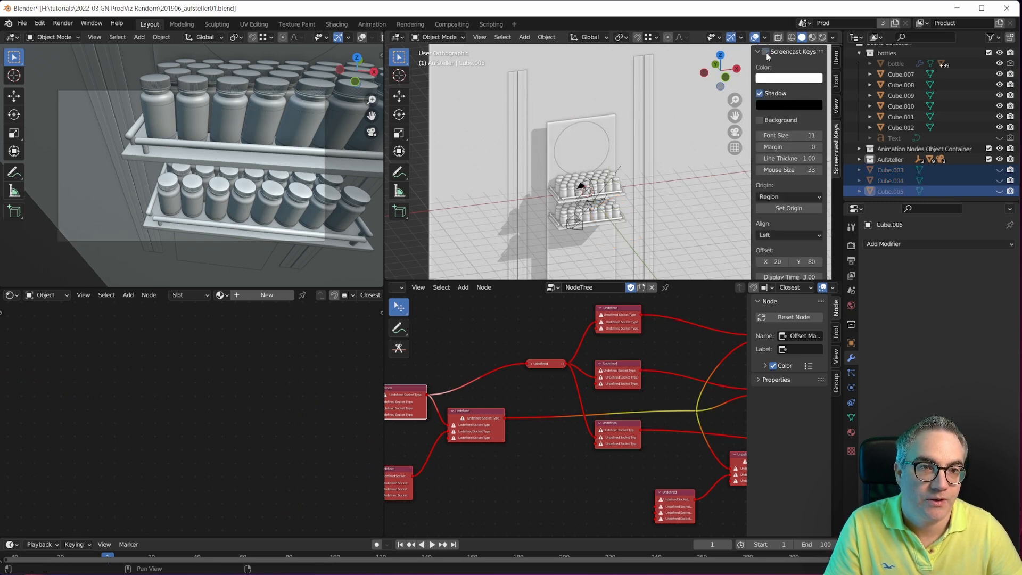
mouse_move(704, 114)
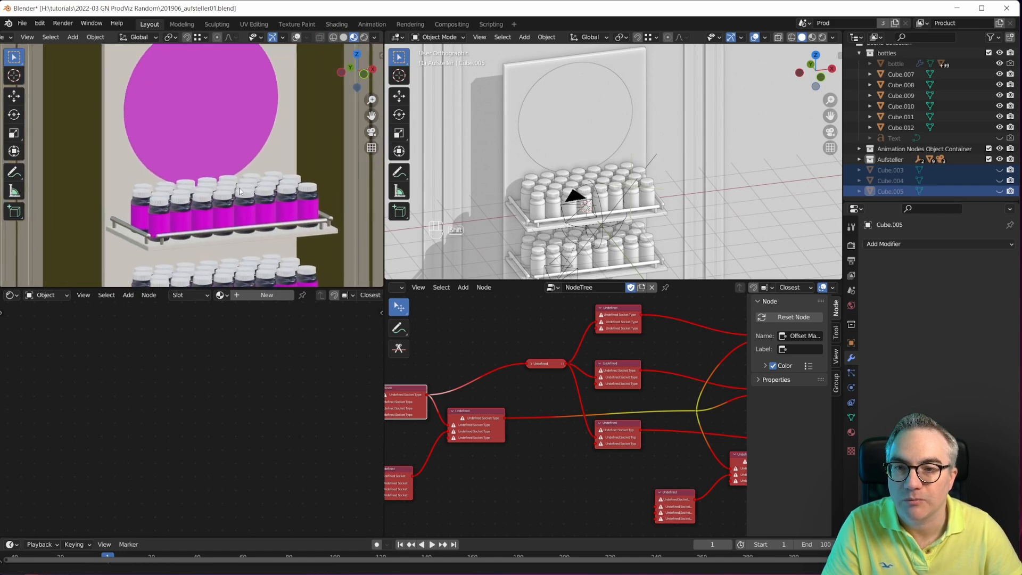
Select the round Circle sticker backdrop object after hiding the helper cubes.
left_click(573, 117)
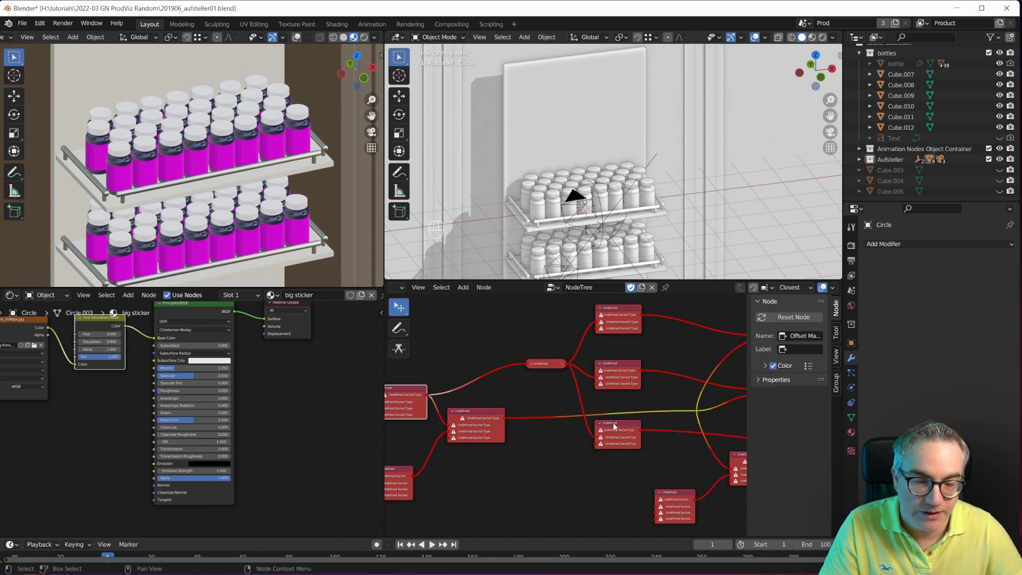
mouse_move(406, 298)
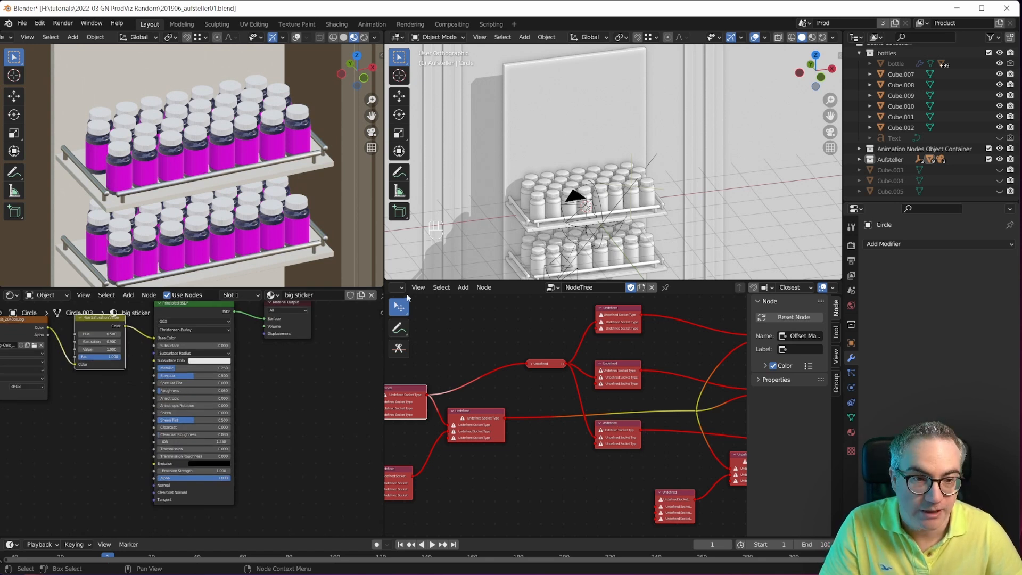
mouse_move(401, 288)
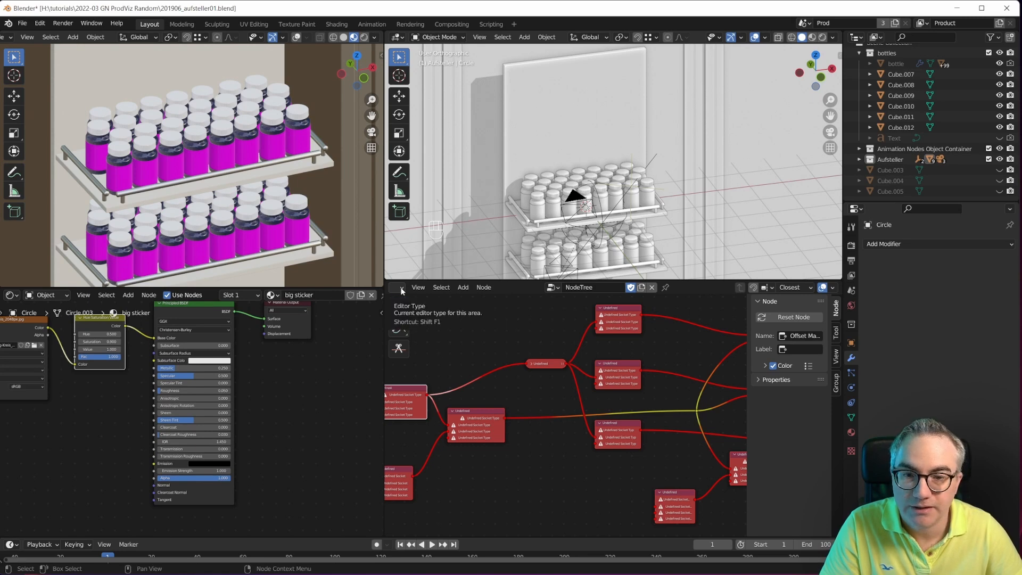
Enlarge the 3D Viewport and hide the existing bottle instances in the Outliner.
left_click(397, 286)
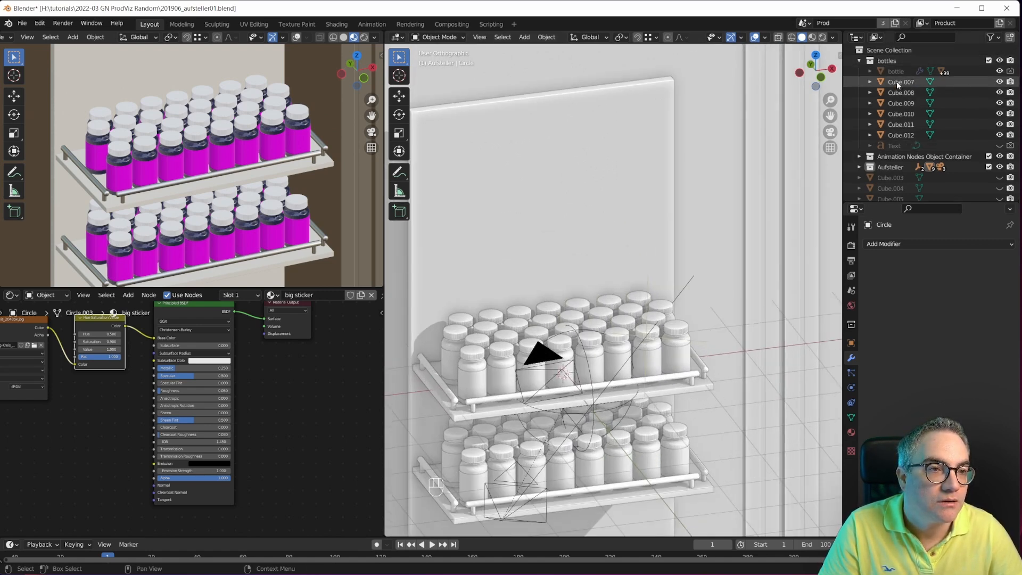
left_click(896, 70)
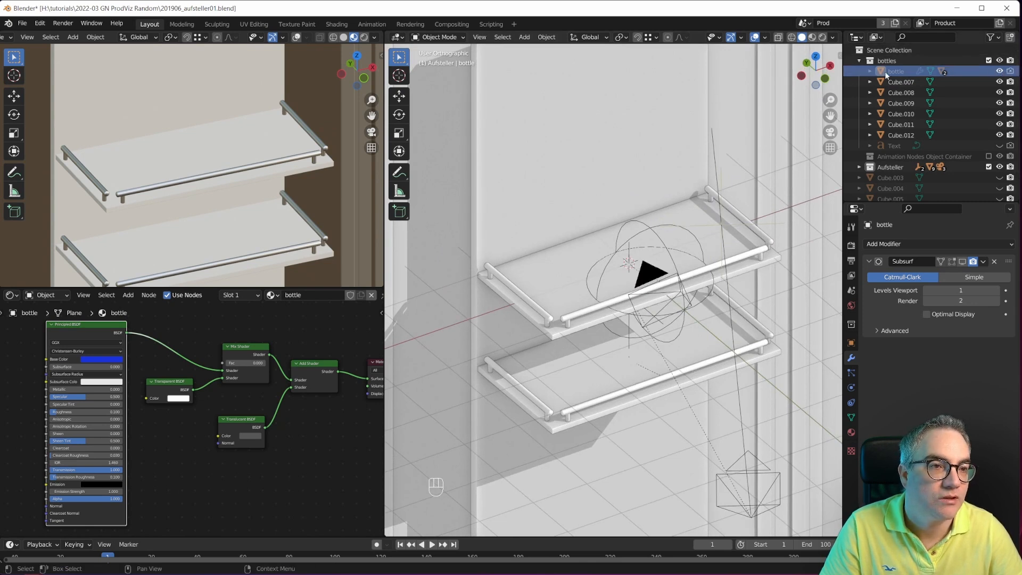
Unhide the bottle with its cap and select the main bottle object.
left_click(870, 71)
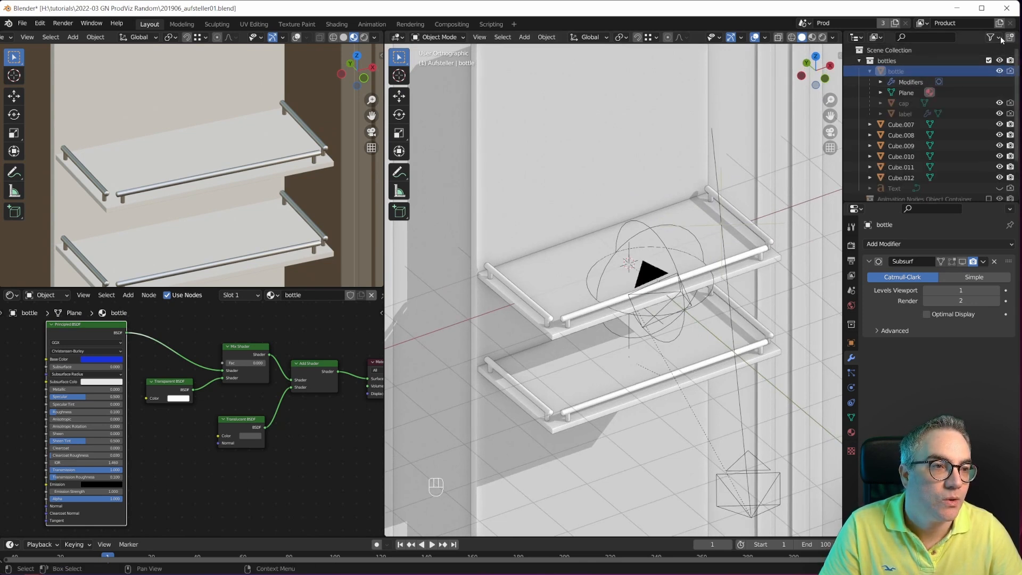
left_click(991, 37)
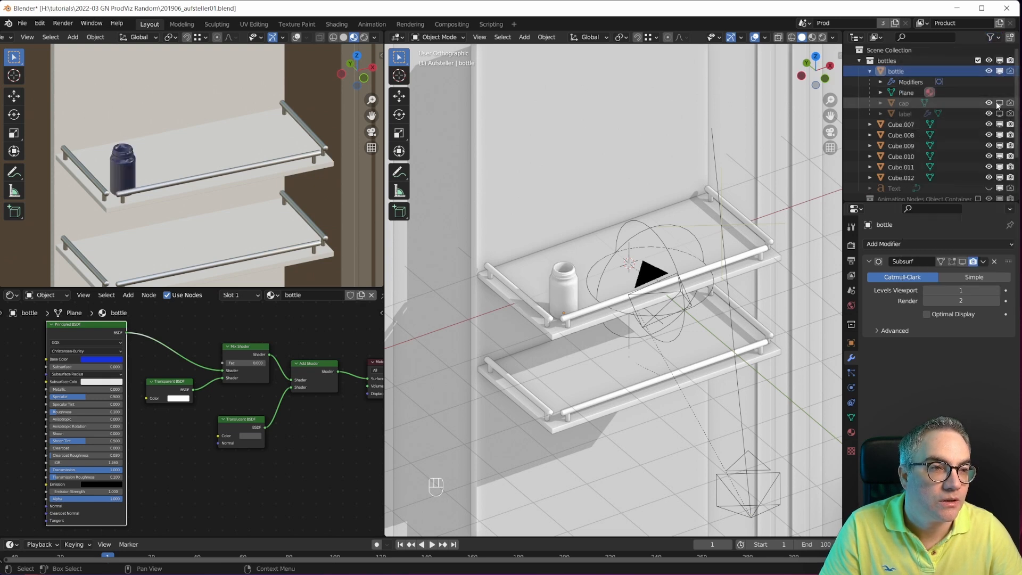
left_click(1000, 103)
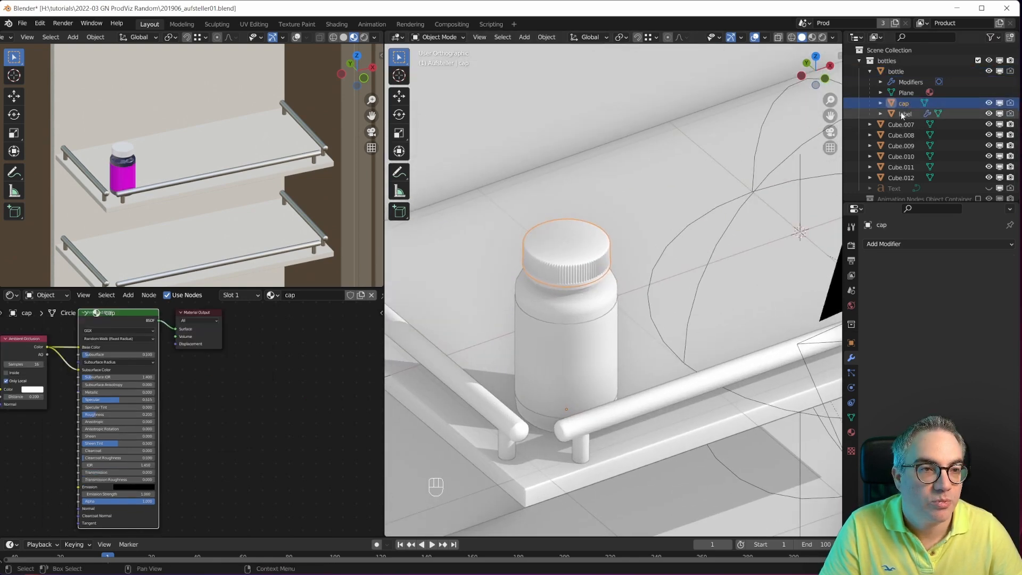
left_click(896, 71)
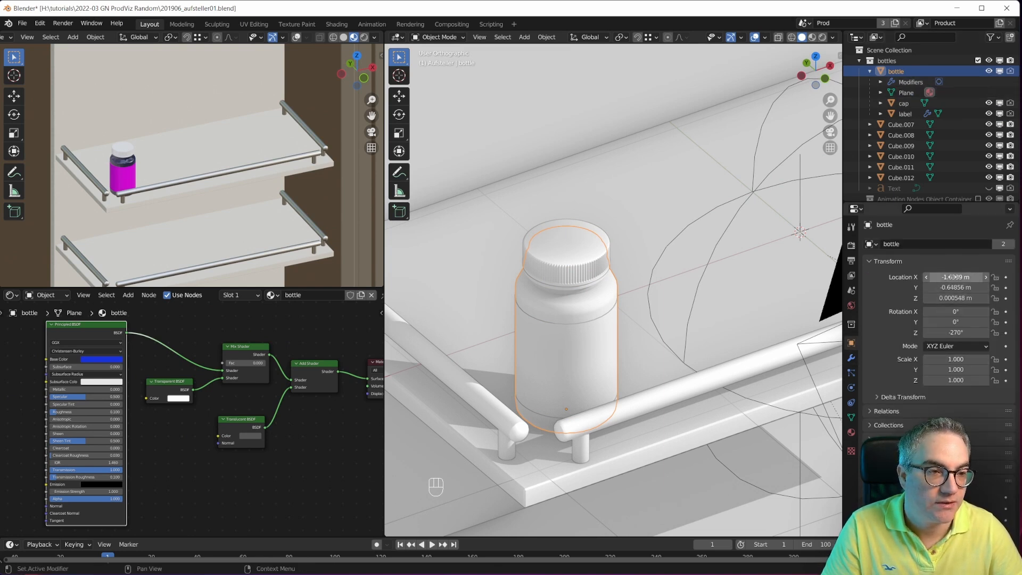
Reset the bottle's location and rotation to zero so it sits at the origin.
left_click(955, 287)
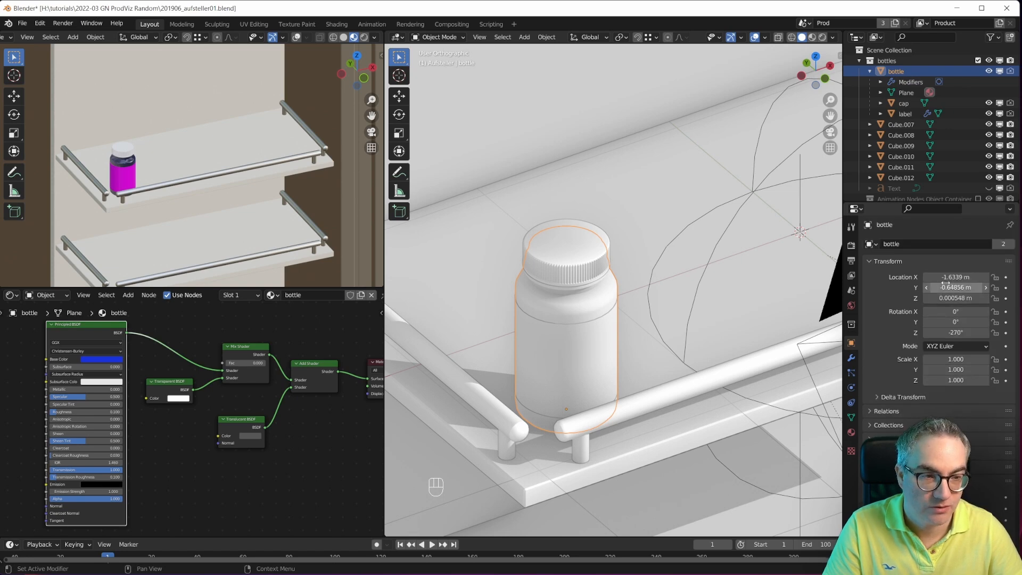
key("Backspace")
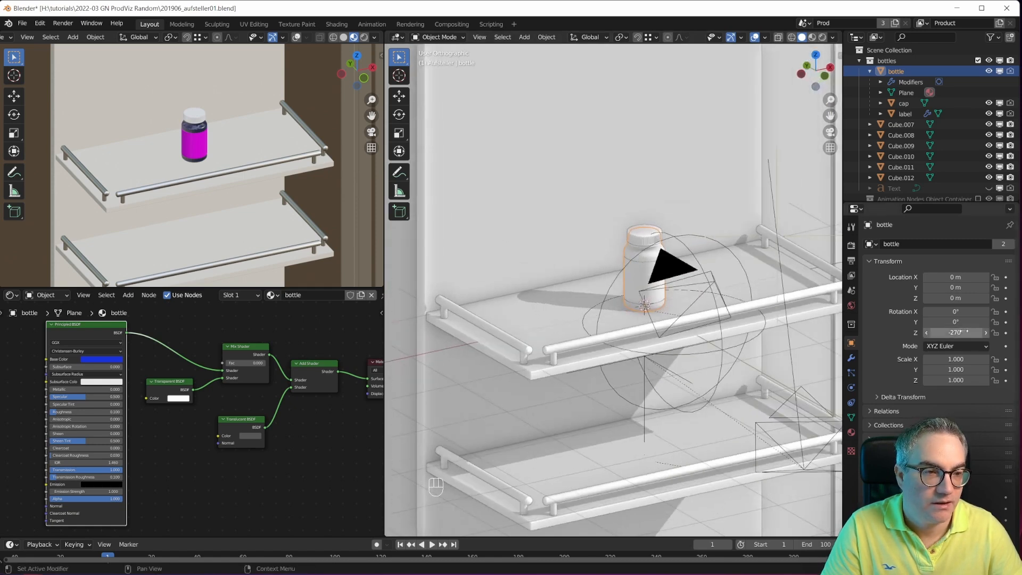
key("backspace")
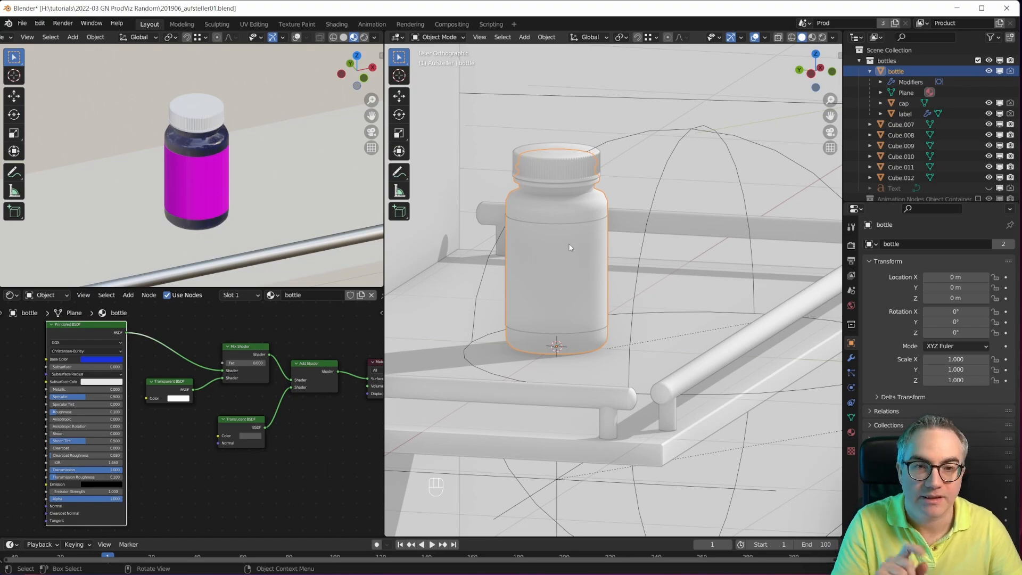
Load TagFuerTagSticker01.png into the label's Image Texture node.
left_click(905, 114)
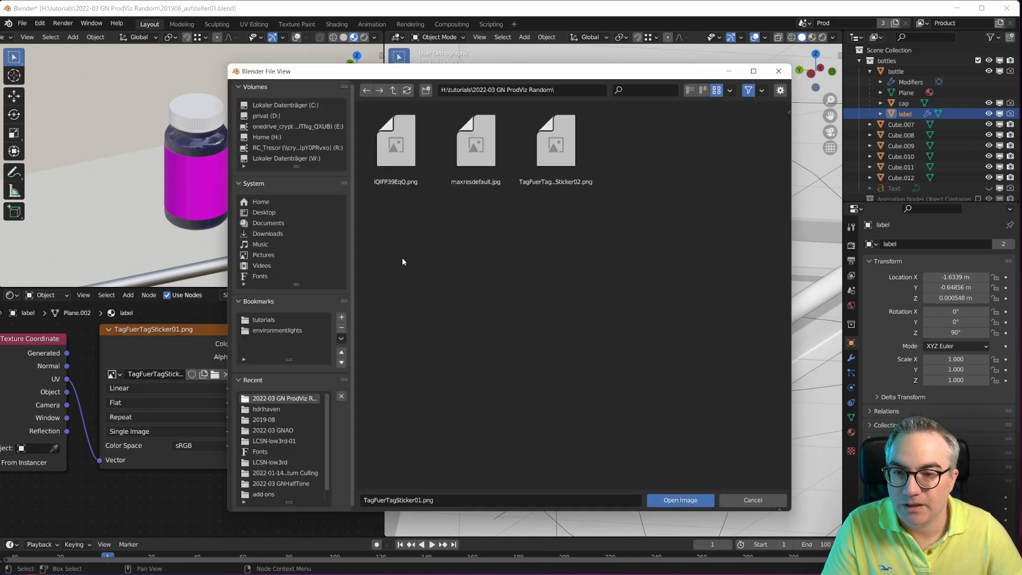
left_click(680, 501)
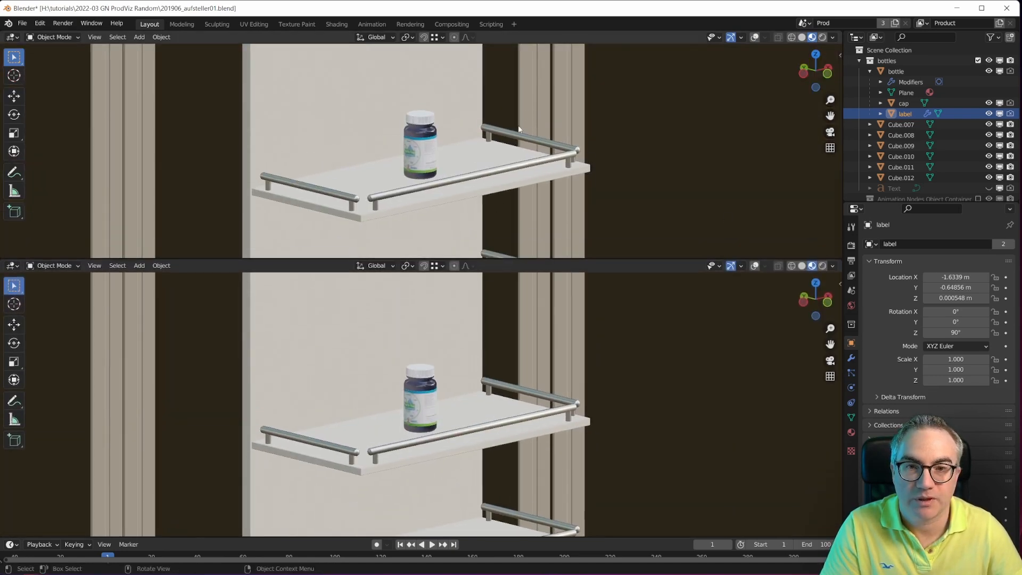
Switch the lower area to a node editor and add a new cube named GN at the origin.
left_click(11, 265)
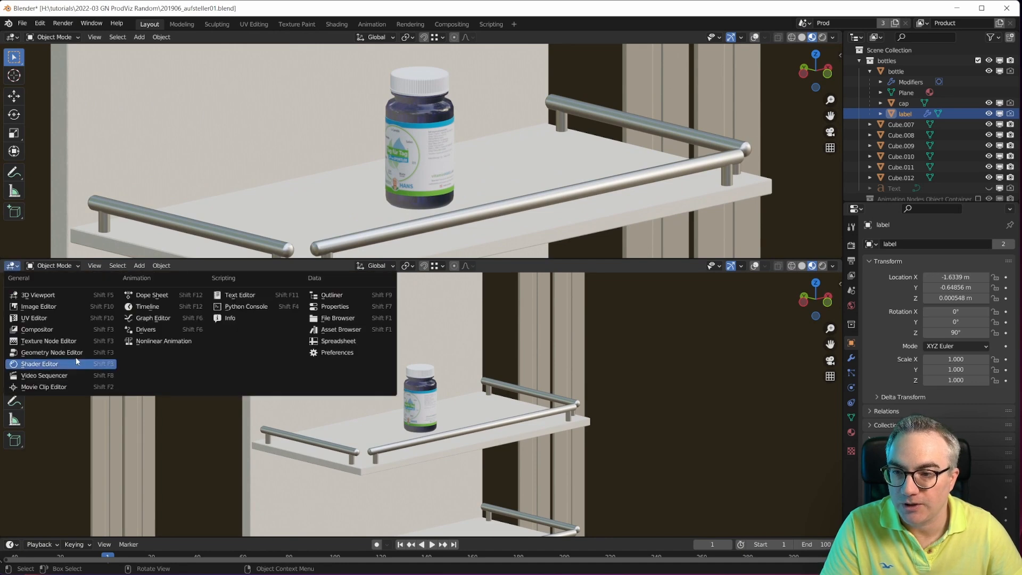
left_click(39, 364)
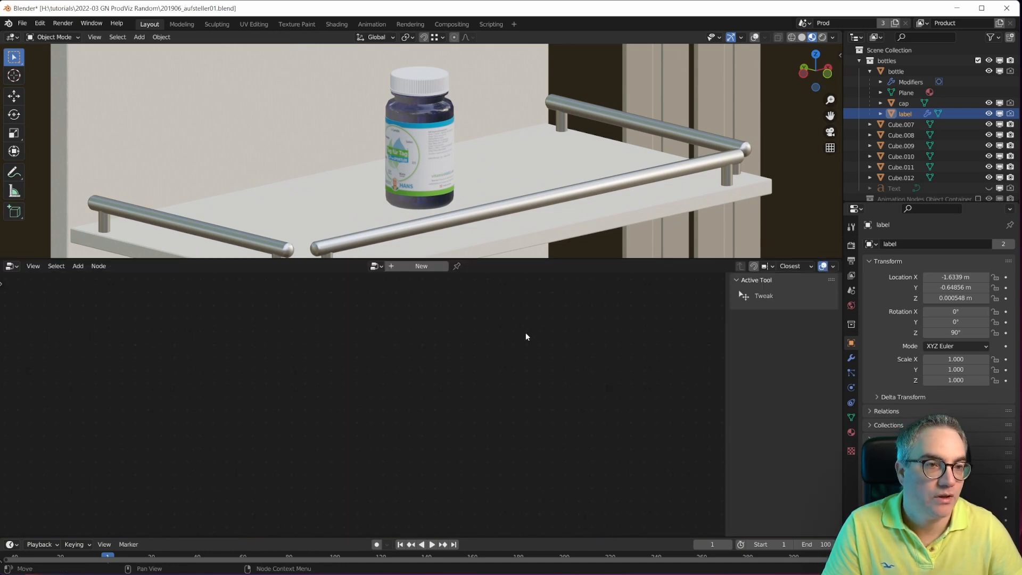
left_click(896, 71)
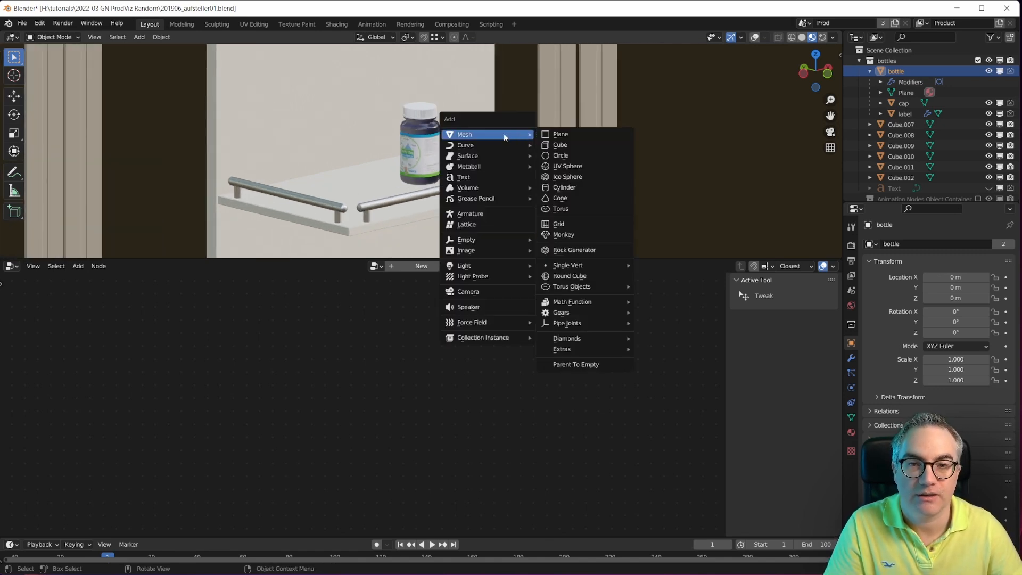
left_click(559, 144)
type("GN")
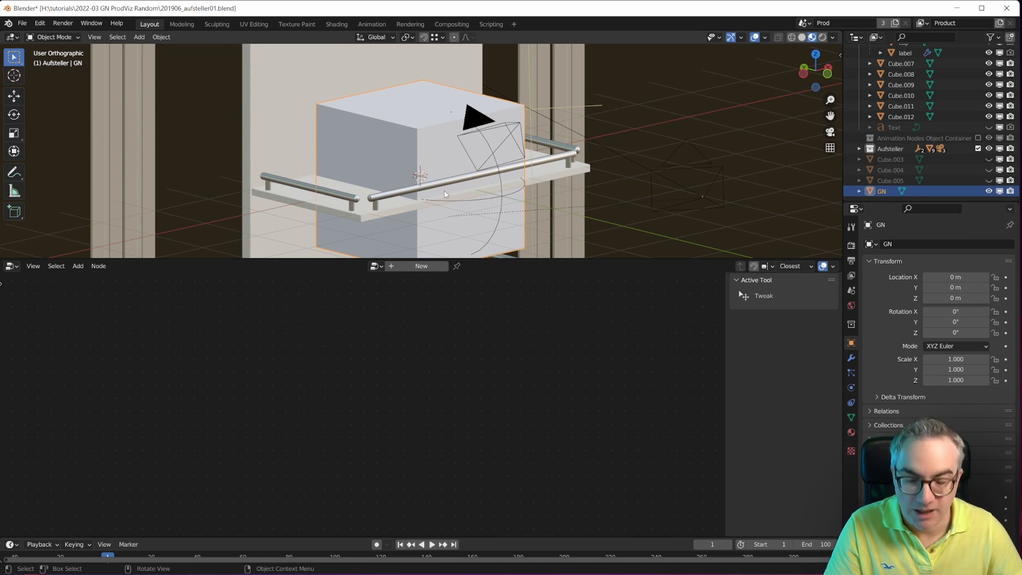
Create a new geometry node tree on GN containing a Grid primitive node.
left_click(421, 266)
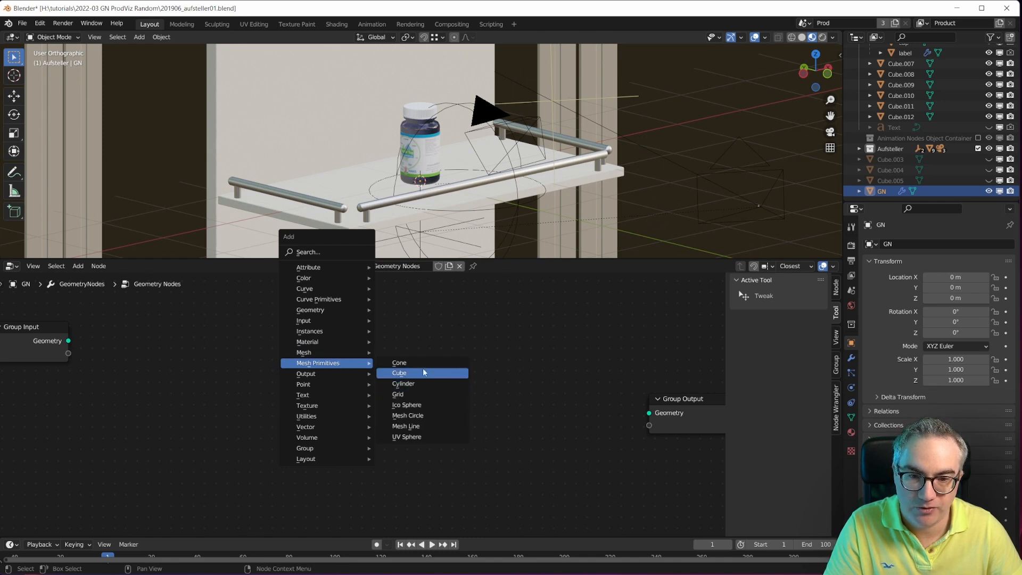
mouse_move(417, 394)
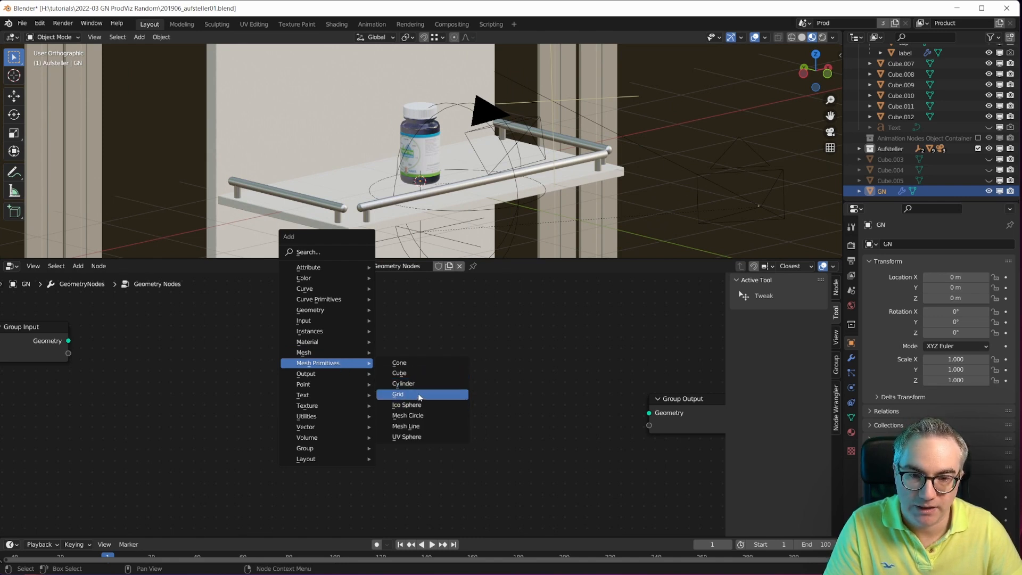
left_click(397, 394)
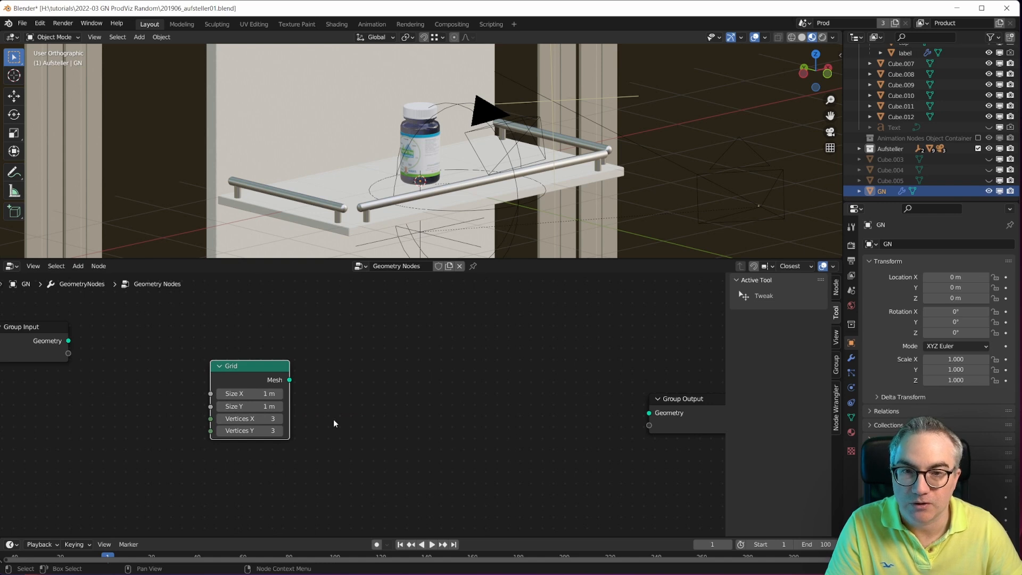
mouse_move(317, 419)
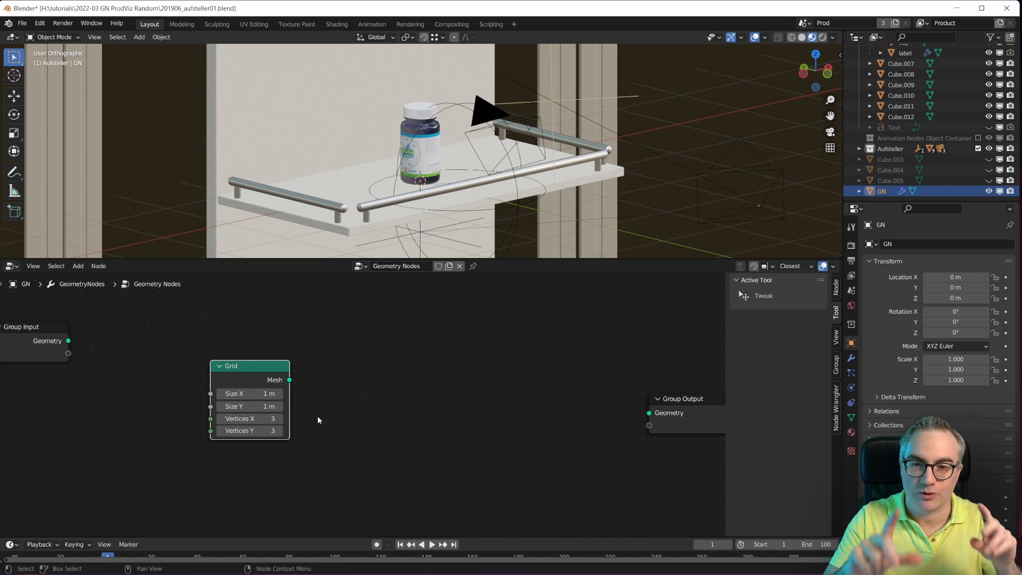
mouse_move(298, 388)
type("3.8")
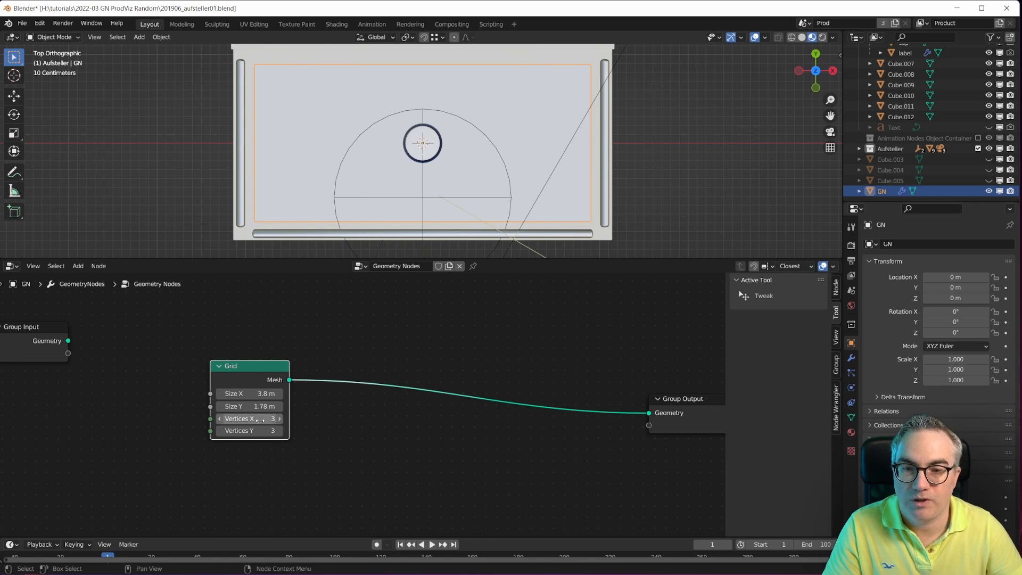
mouse_move(357, 450)
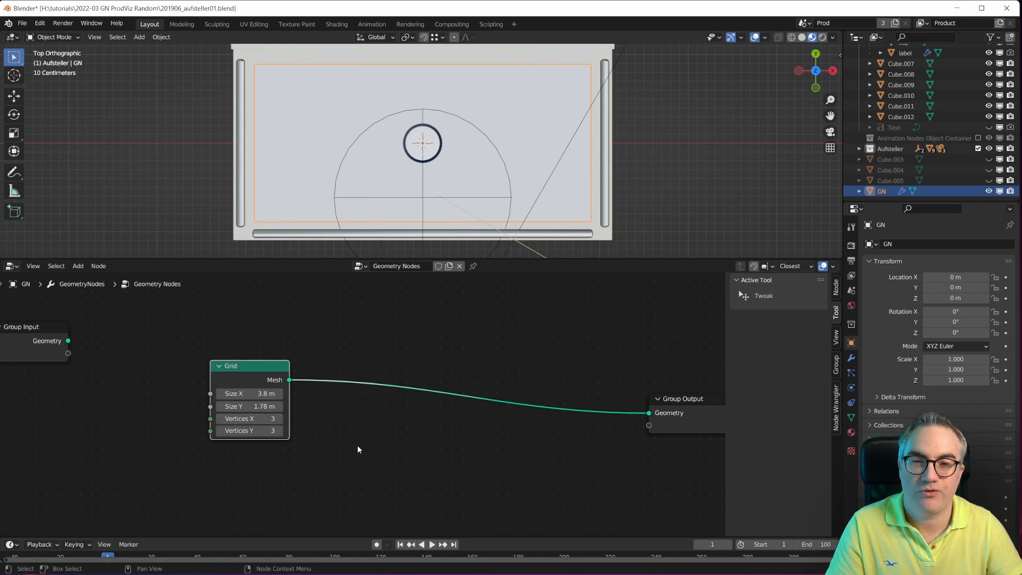
Feed the 3.8 m by 1.78 m Grid into a new Instance on Points node.
left_click(78, 265)
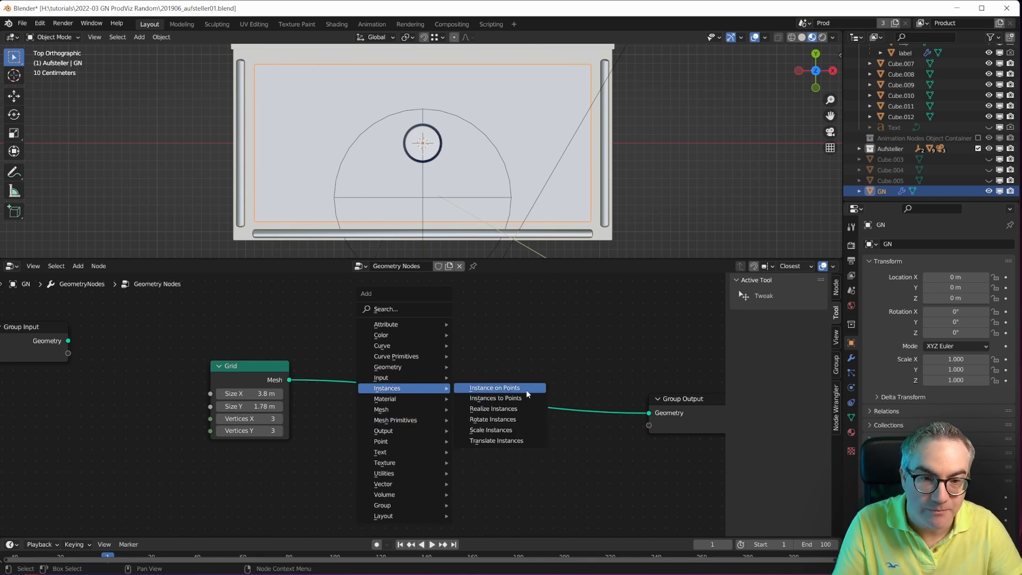
left_click(494, 388)
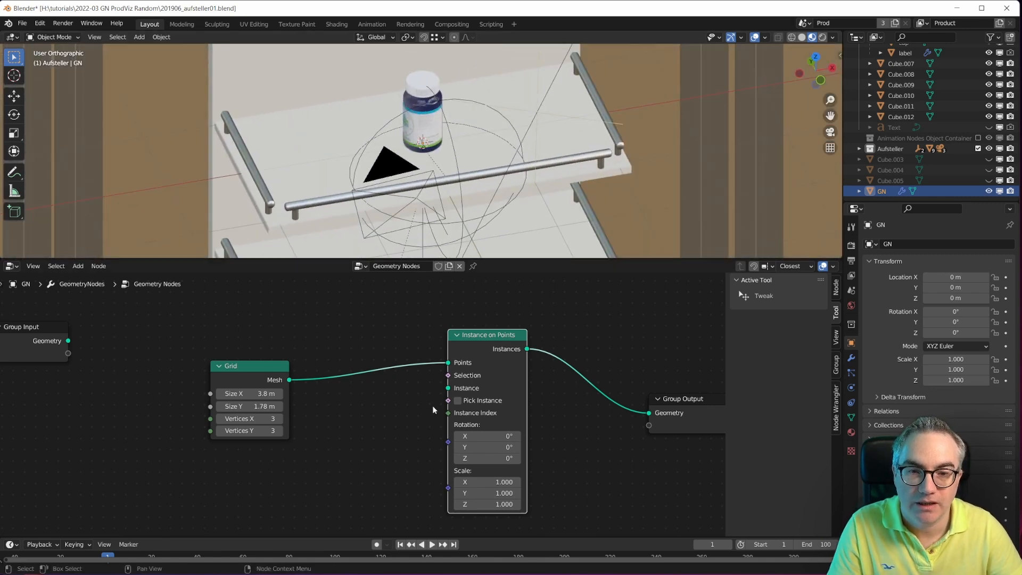
Move bottle, cap and label into a new collection named bottle.
scroll("up", 3)
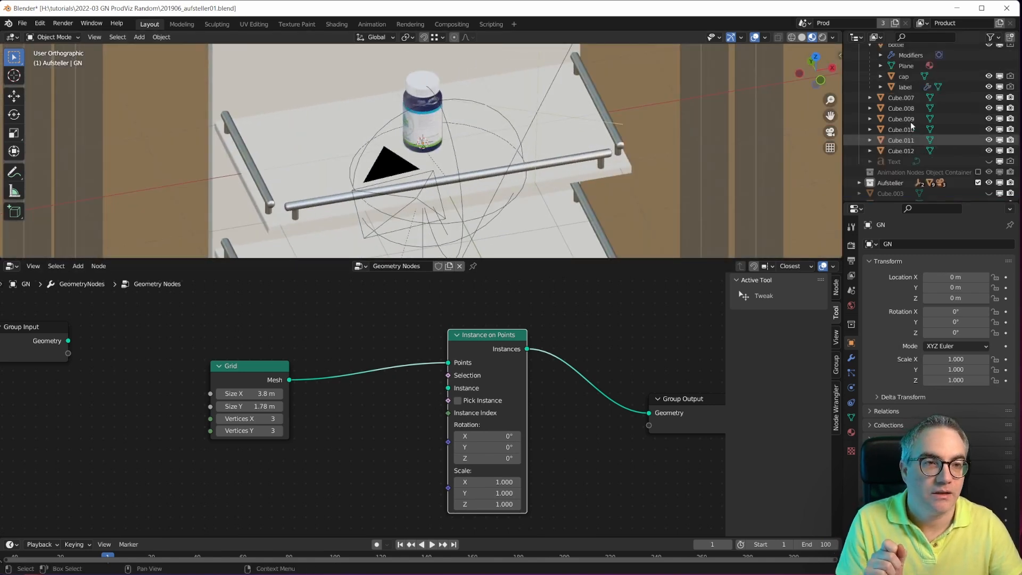
left_click(895, 72)
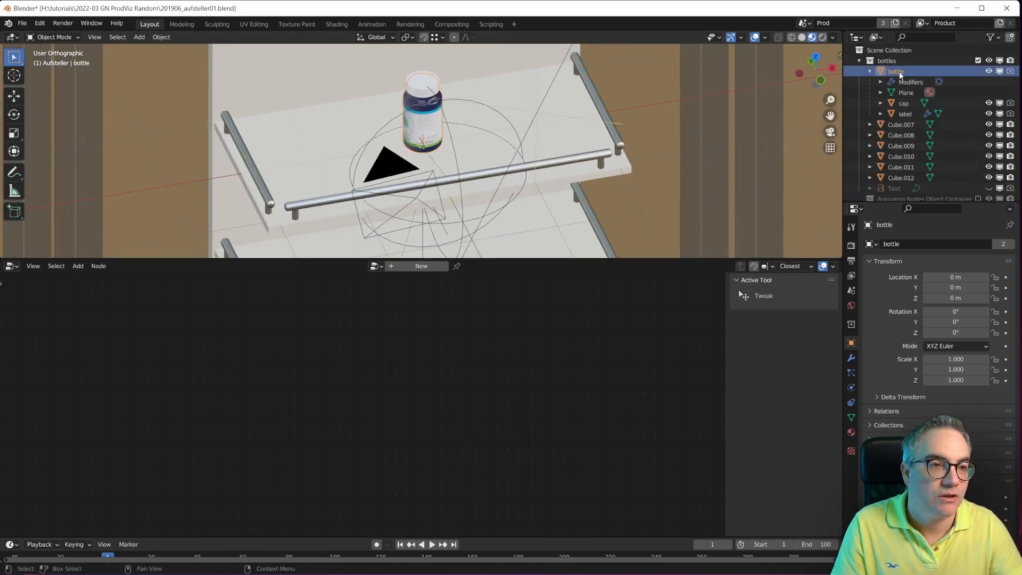
left_click(905, 114)
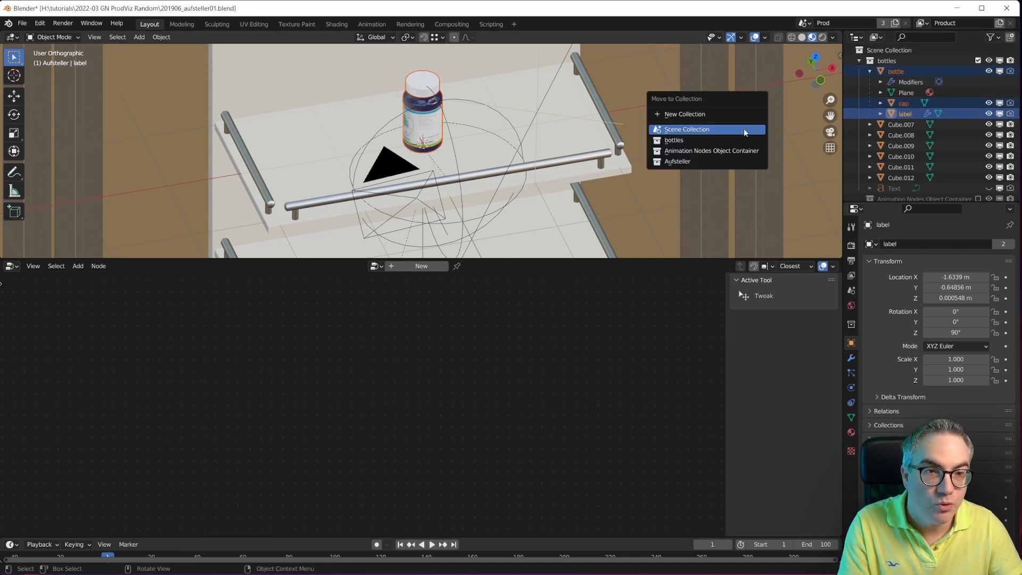
left_click(685, 114)
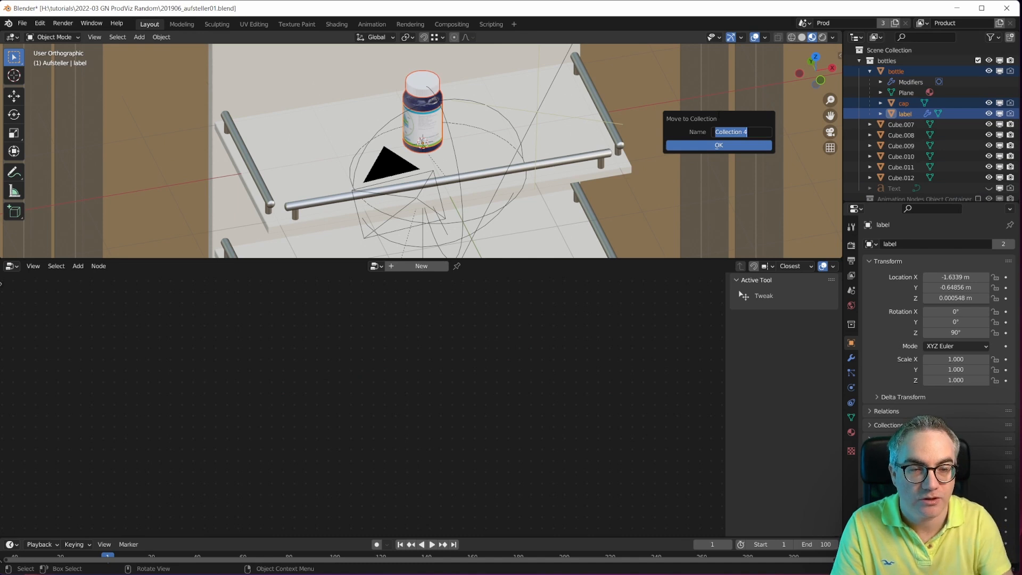
type("bottle")
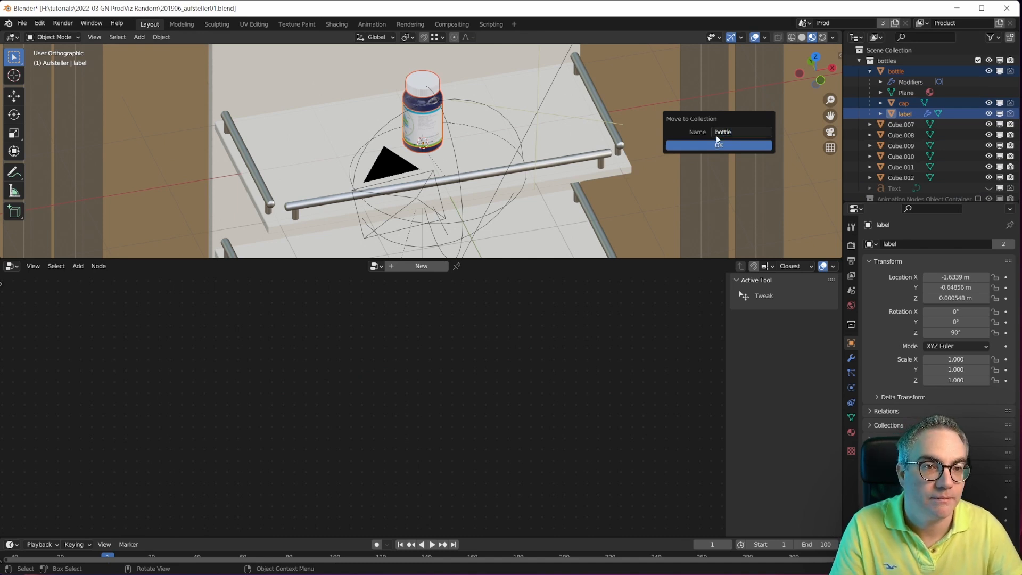
left_click(718, 144)
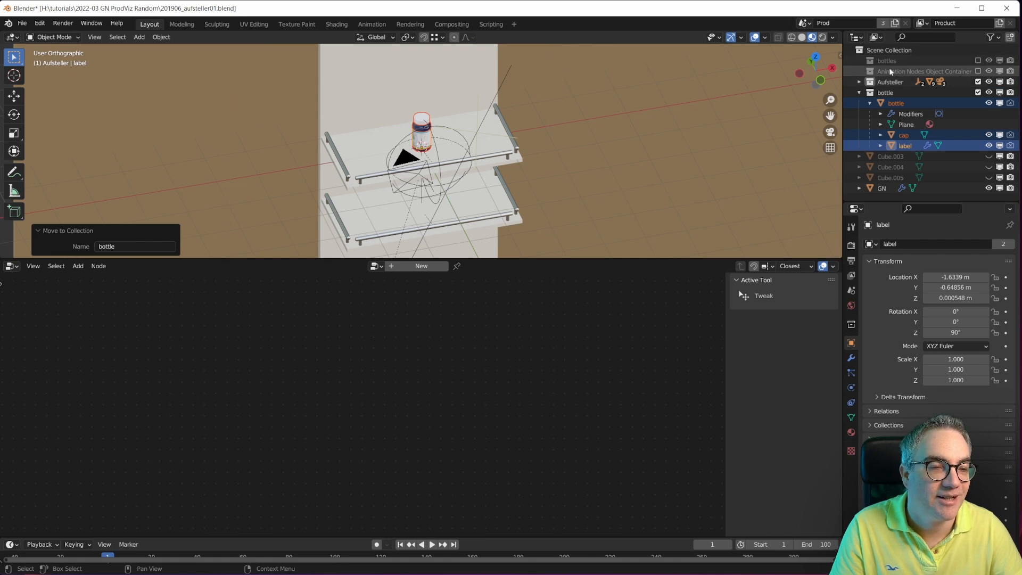
Make the new bottle collection the active collection in the Outliner.
left_click(988, 82)
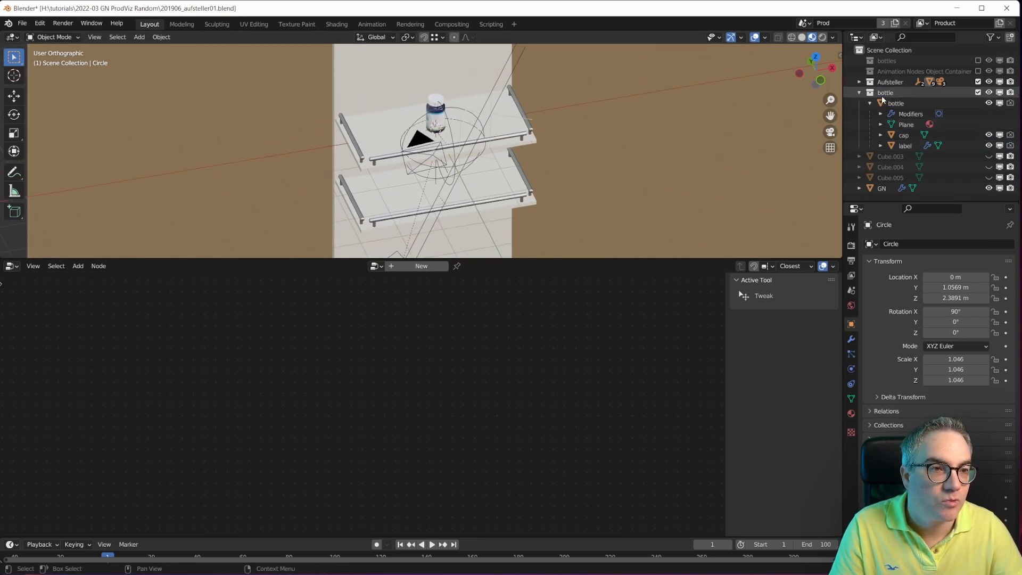
left_click(887, 92)
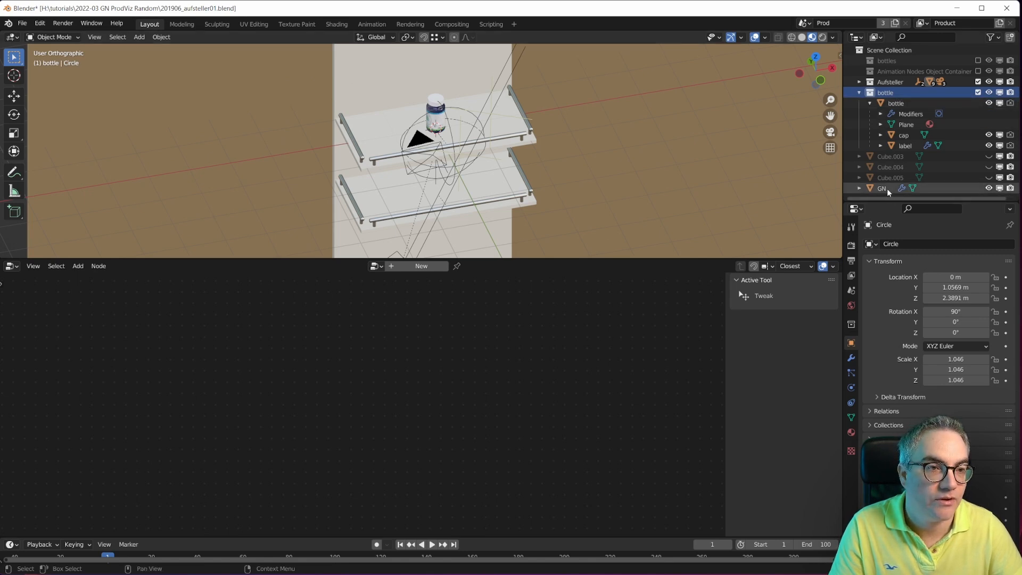
Add a Collection Info node set to the bottle collection as the instance source.
left_click(882, 189)
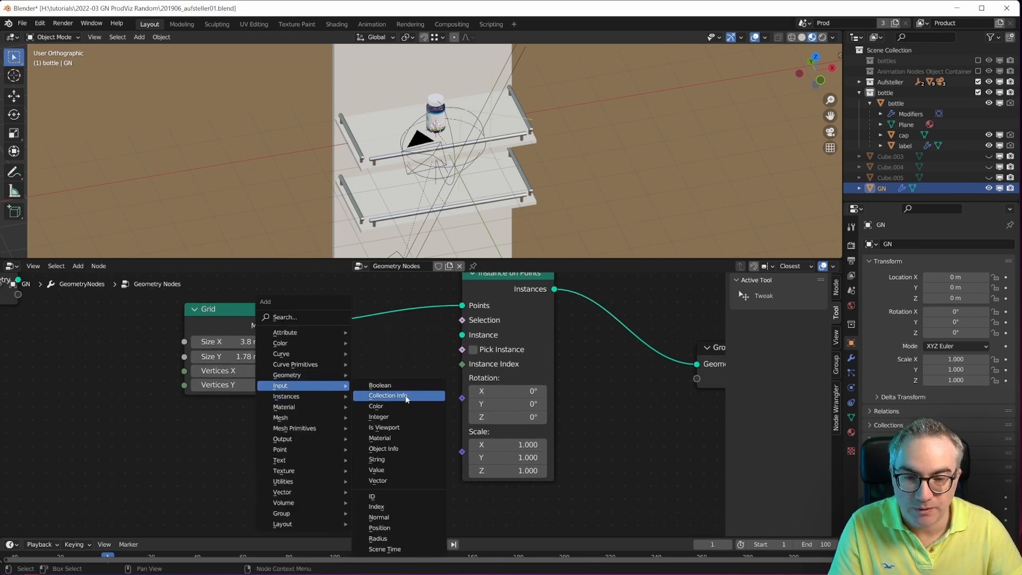
left_click(388, 395)
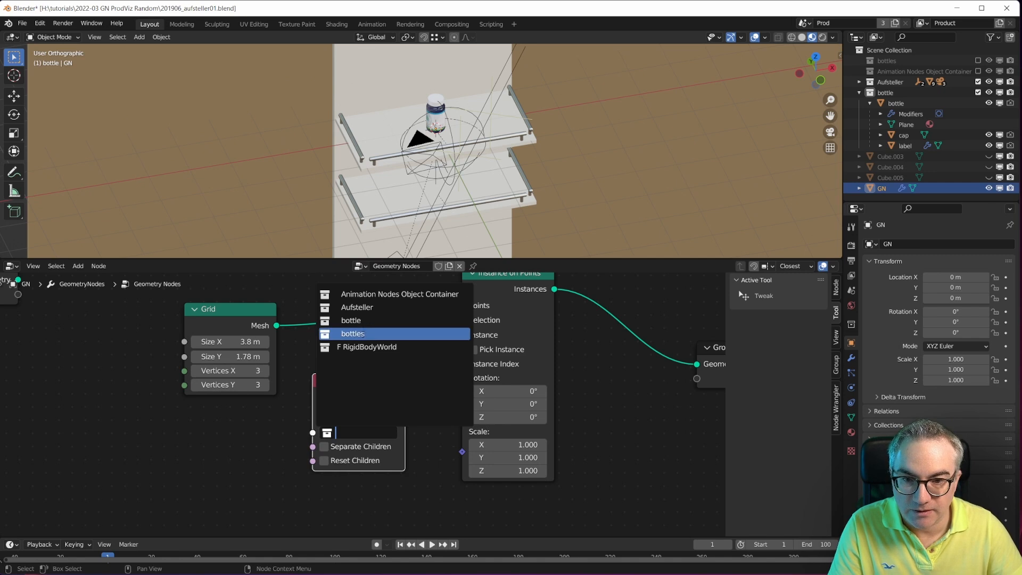
left_click(351, 321)
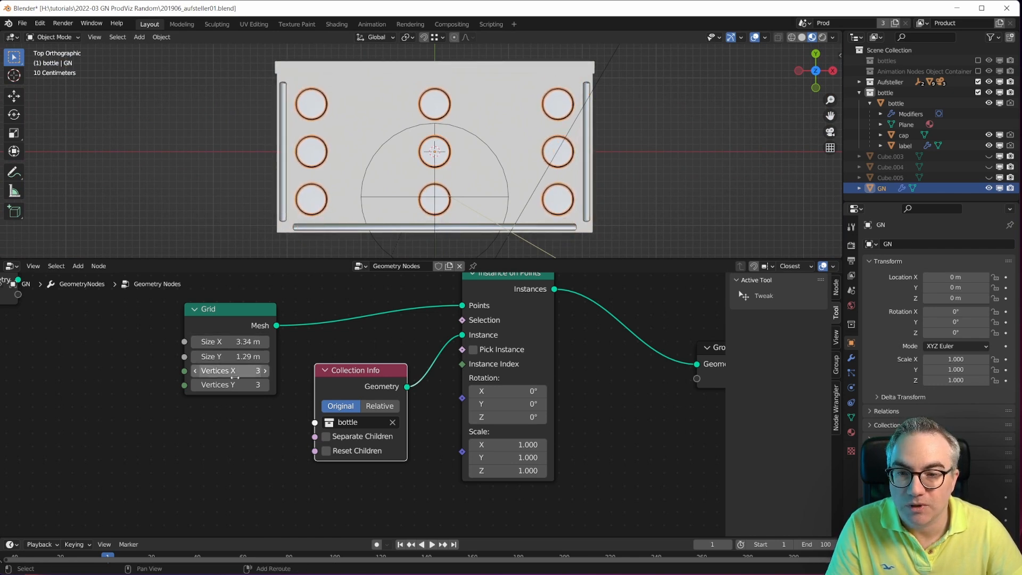
mouse_move(217, 384)
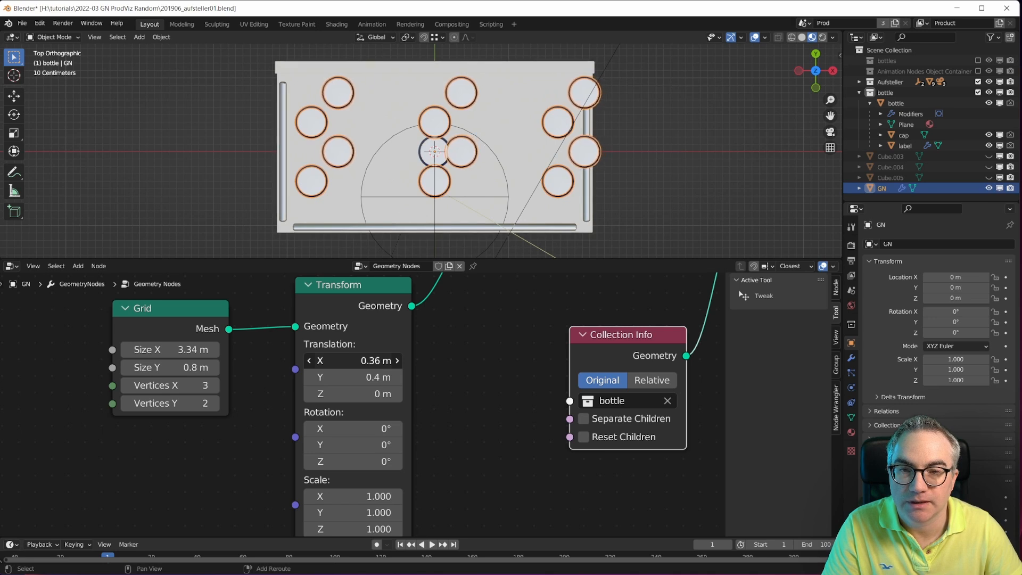
Raise the grid's Vertices X three times to add more bottles per row.
left_click(213, 386)
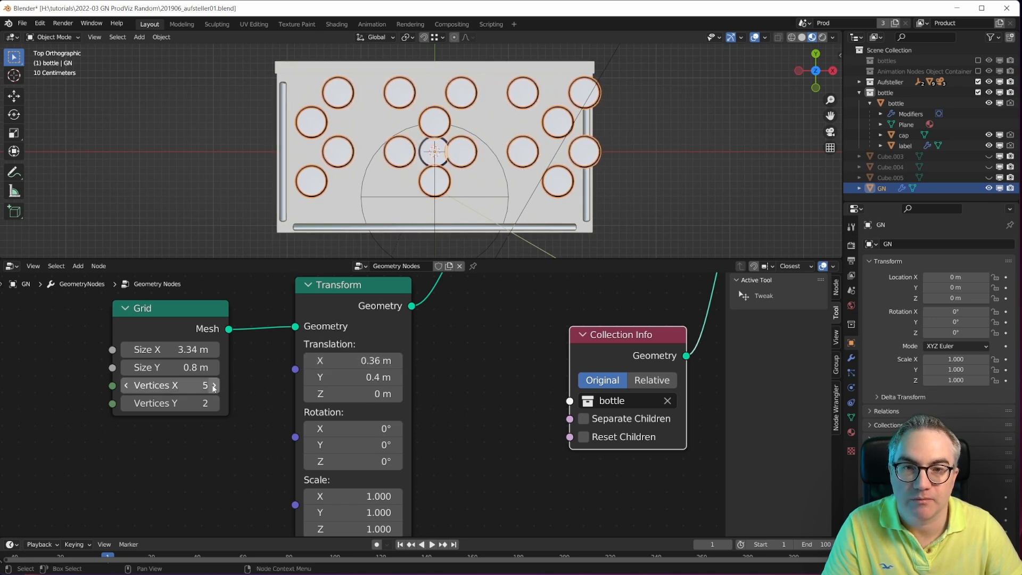
left_click(213, 384)
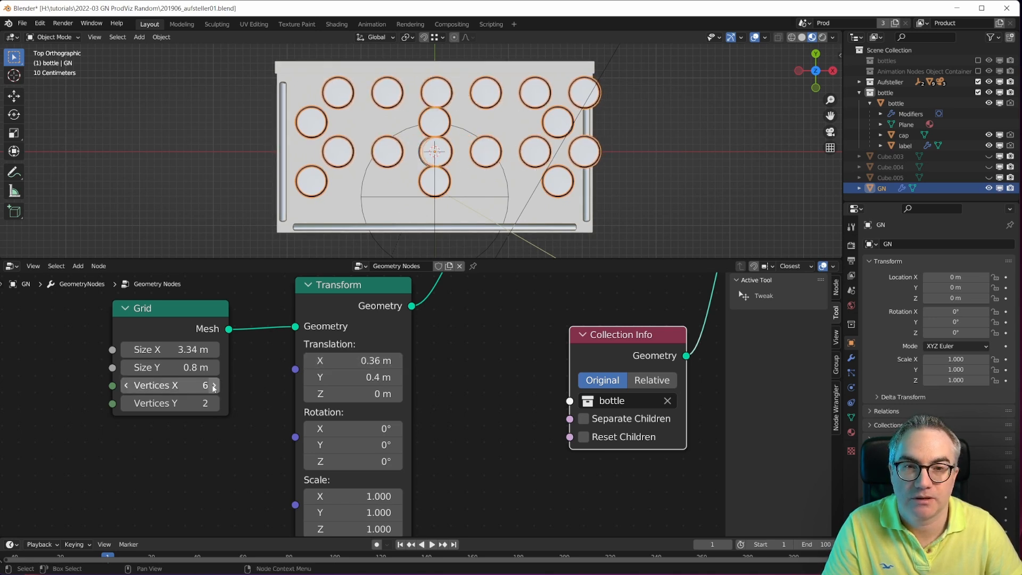
left_click(214, 385)
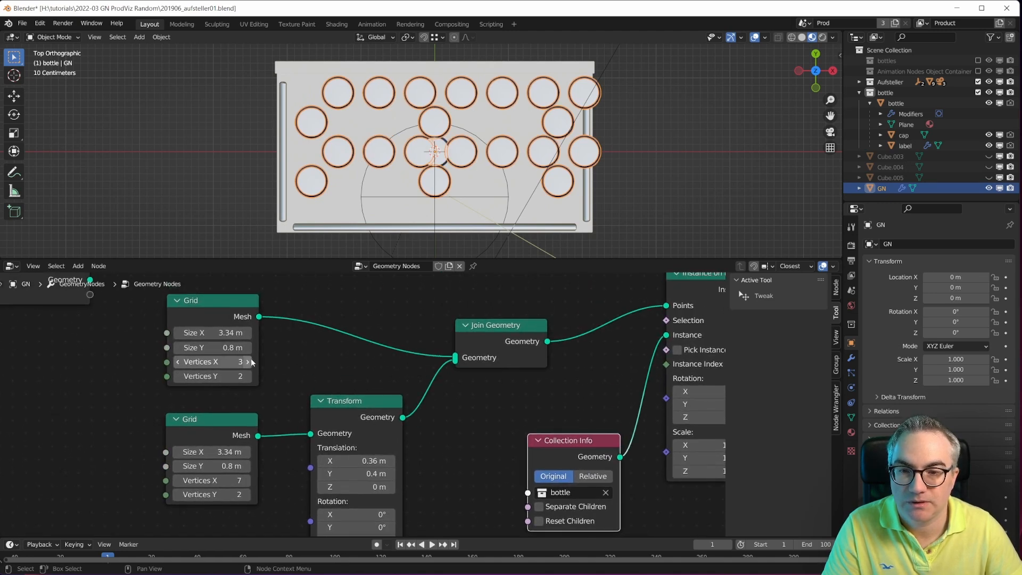
Set the first grid to 7 bottles per row and narrow the offset grid to 2.76 m wide so rows interleave.
left_click(248, 362)
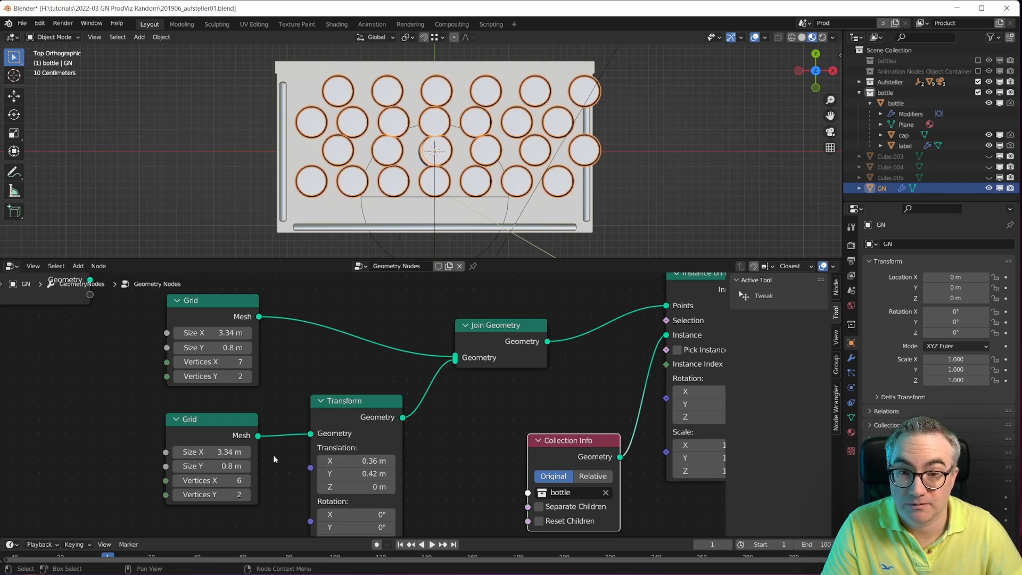
left_click(177, 480)
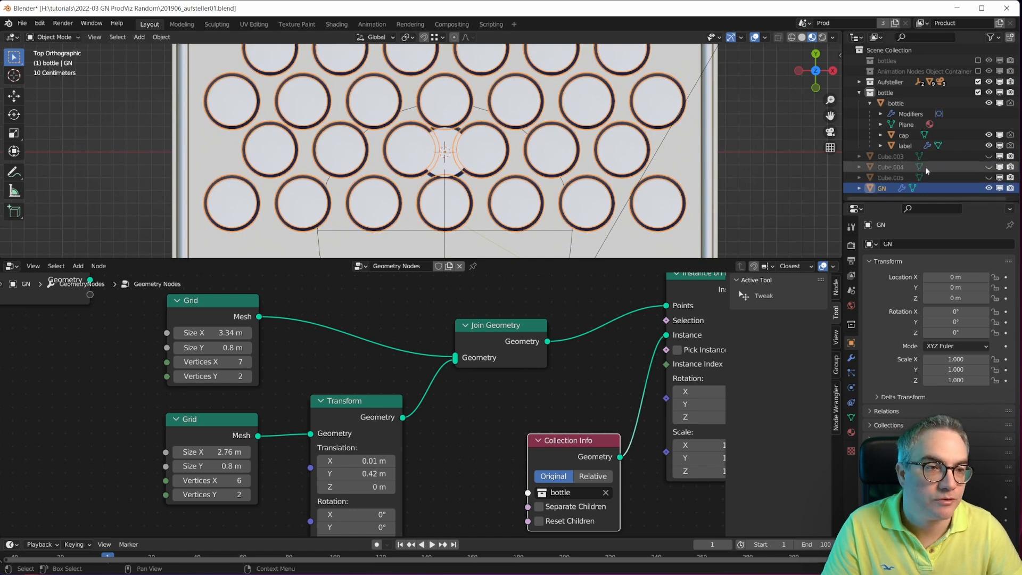
Hide the original bottle collection in the Outliner so only the instances remain visible.
left_click(870, 92)
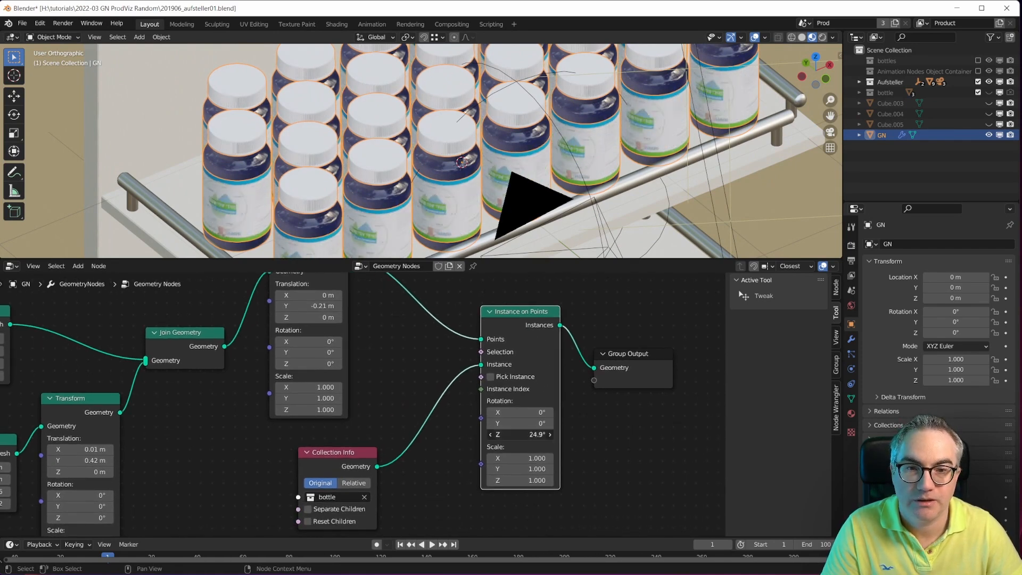
Set Instance on Points Rotation Z to 90° so every bottle label faces the shelf front.
left_click(519, 435)
type("90")
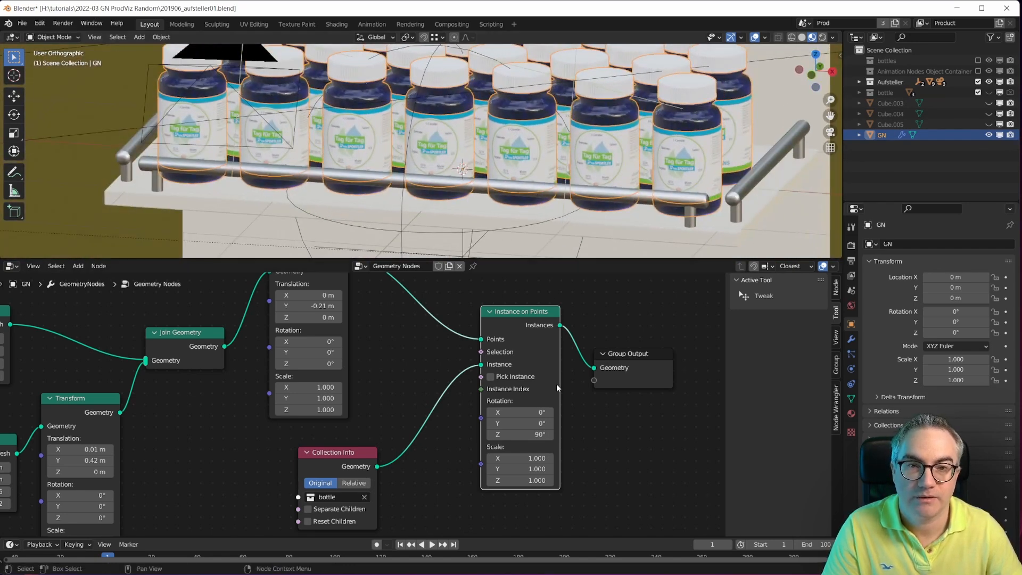
mouse_move(554, 437)
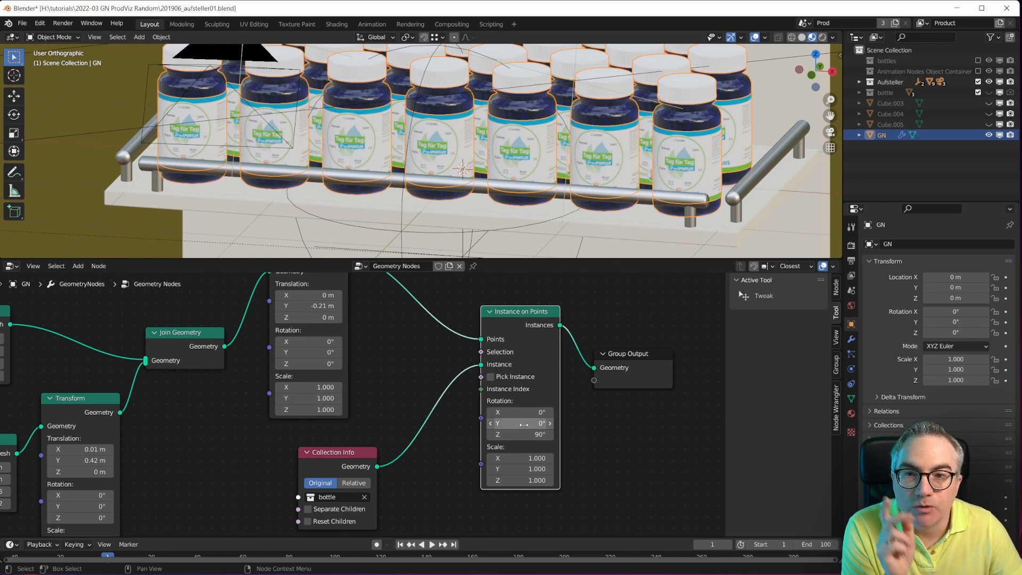
mouse_move(519, 424)
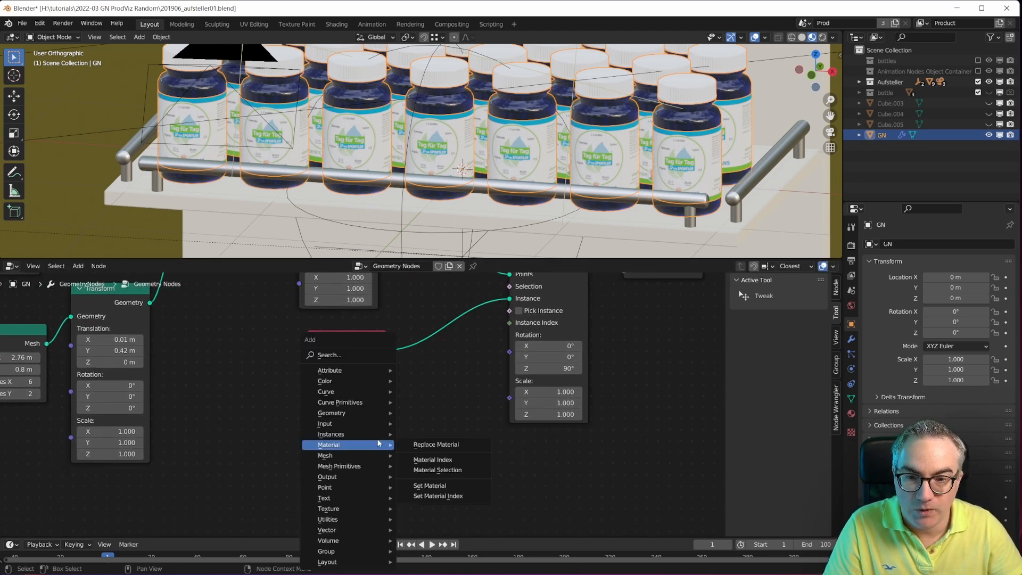
Add a Random Value node set to Vector, driving bottle rotation with Max 0, 0, 1.86.
type("rand")
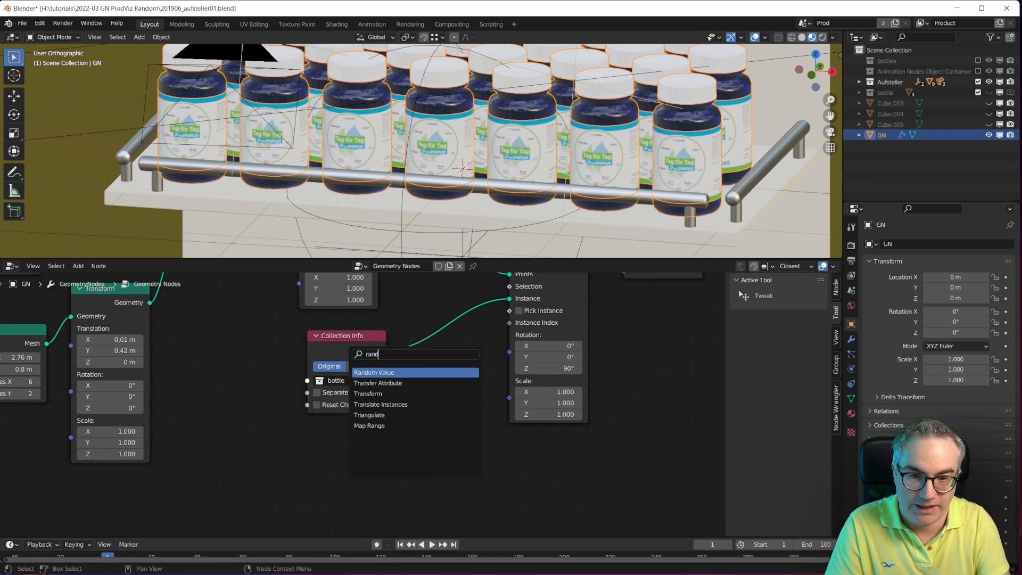
left_click(374, 373)
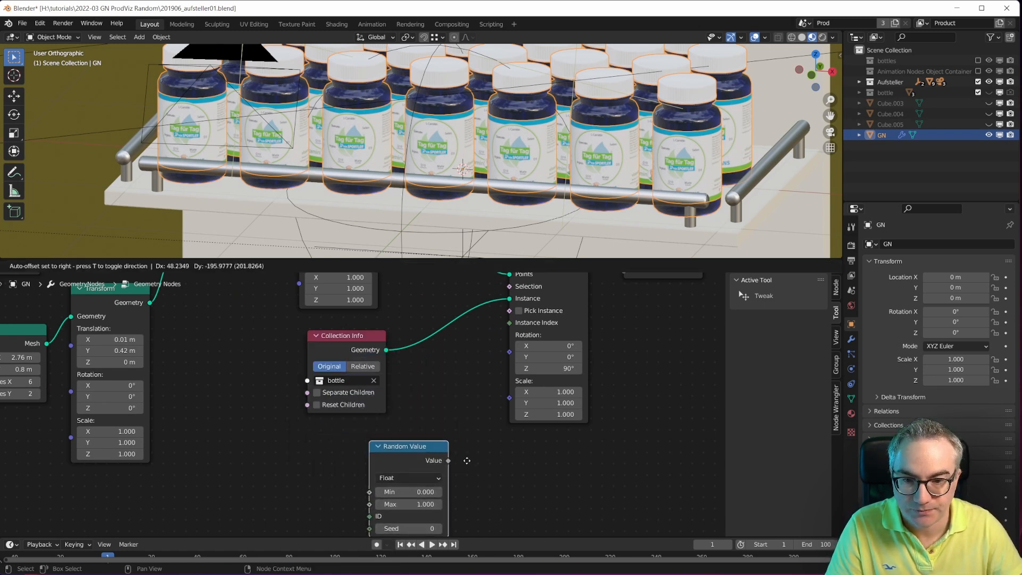
left_click(409, 477)
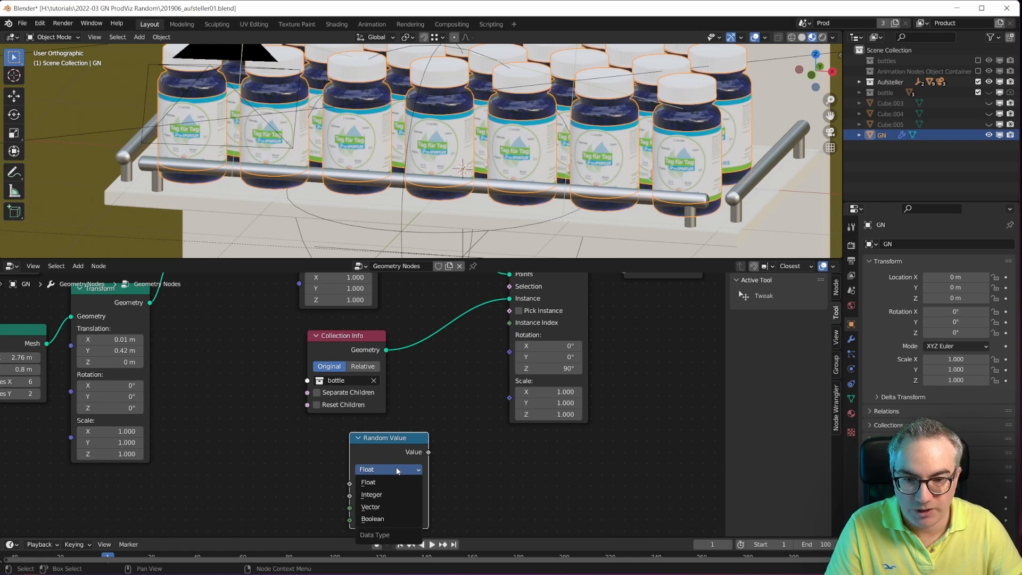
left_click(370, 506)
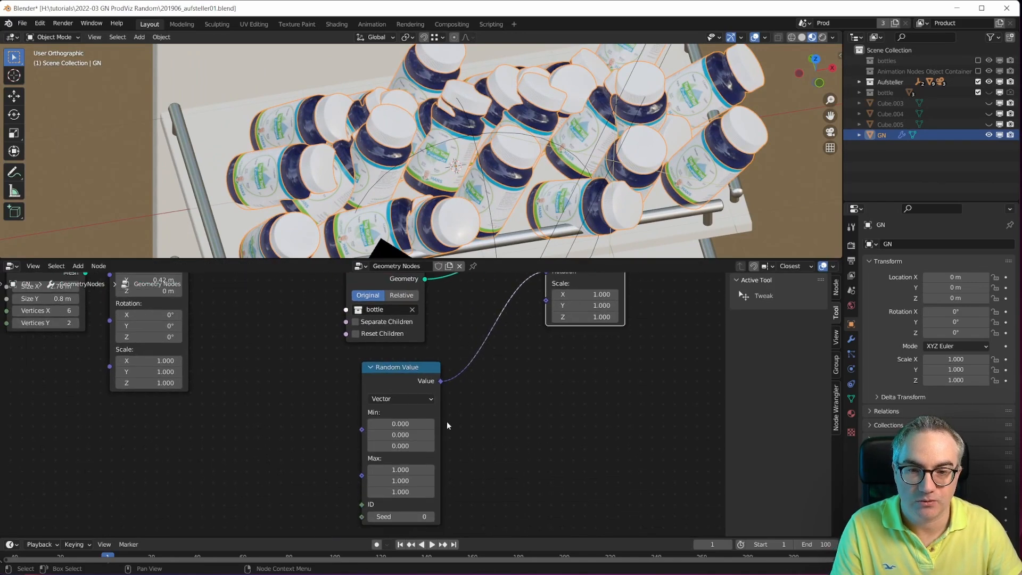
double_click(401, 470)
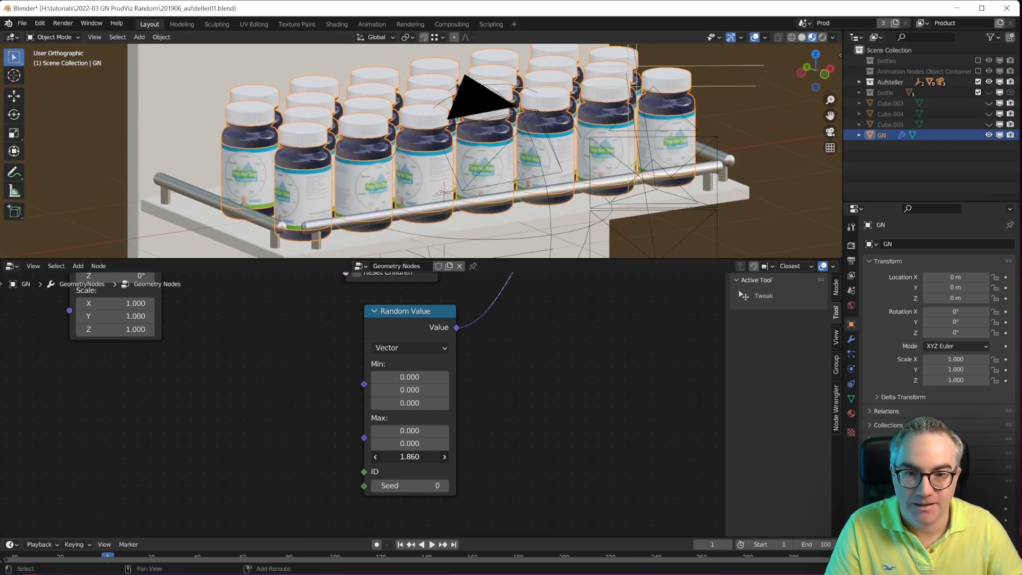
double_click(408, 403)
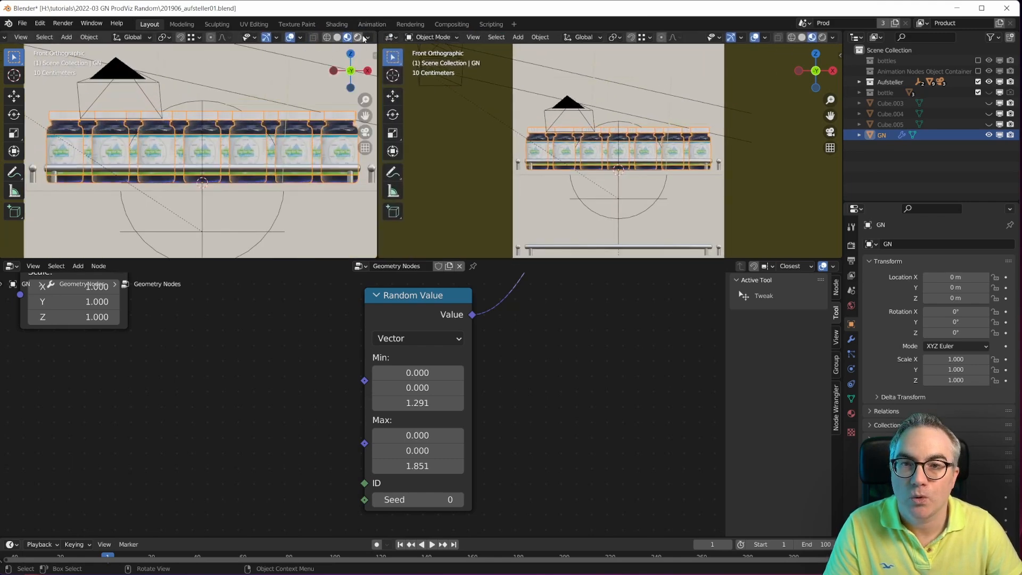
Toggle the left viewport's shading to a rendered preview of the bottle display.
left_click(362, 37)
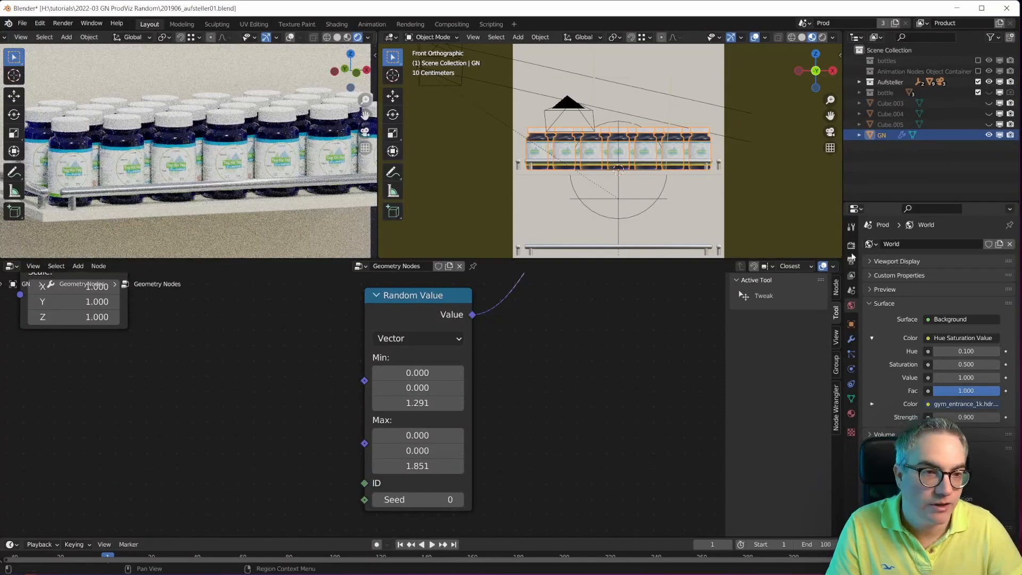
In the Render properties, scroll to Sampling and enable Denoise for the viewport preview.
left_click(851, 245)
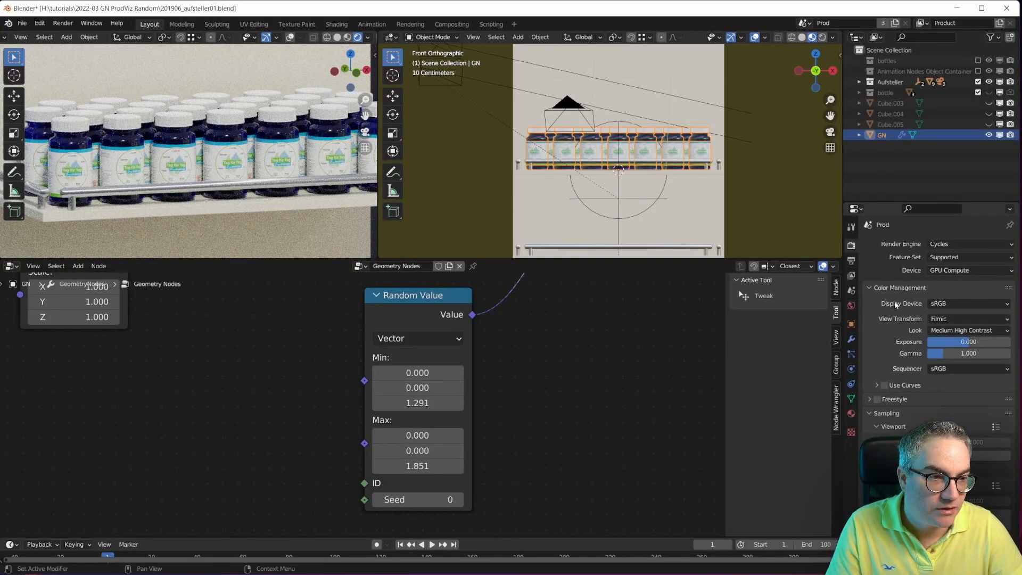
scroll("down", 3)
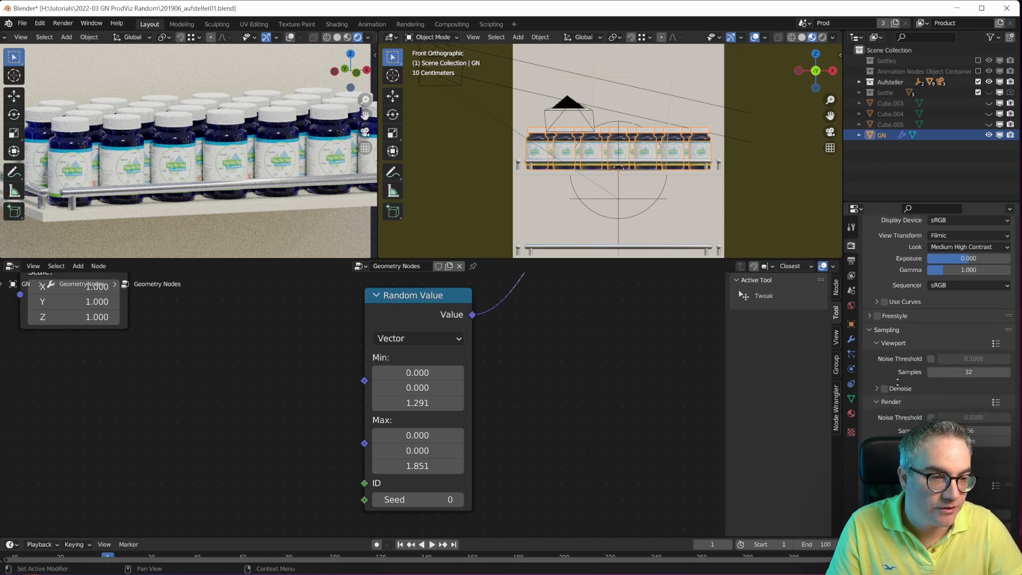
scroll("down", 3)
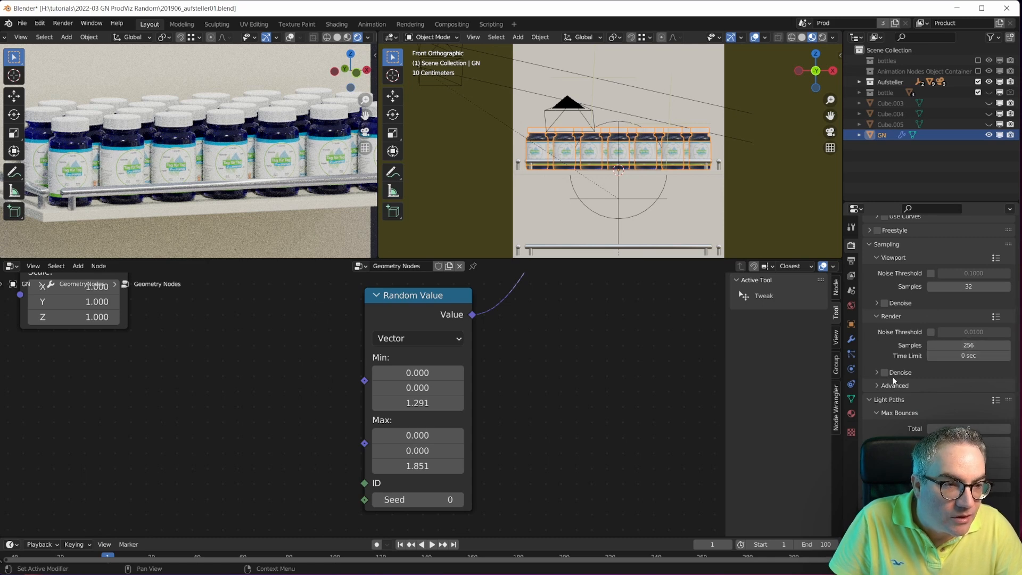
left_click(885, 302)
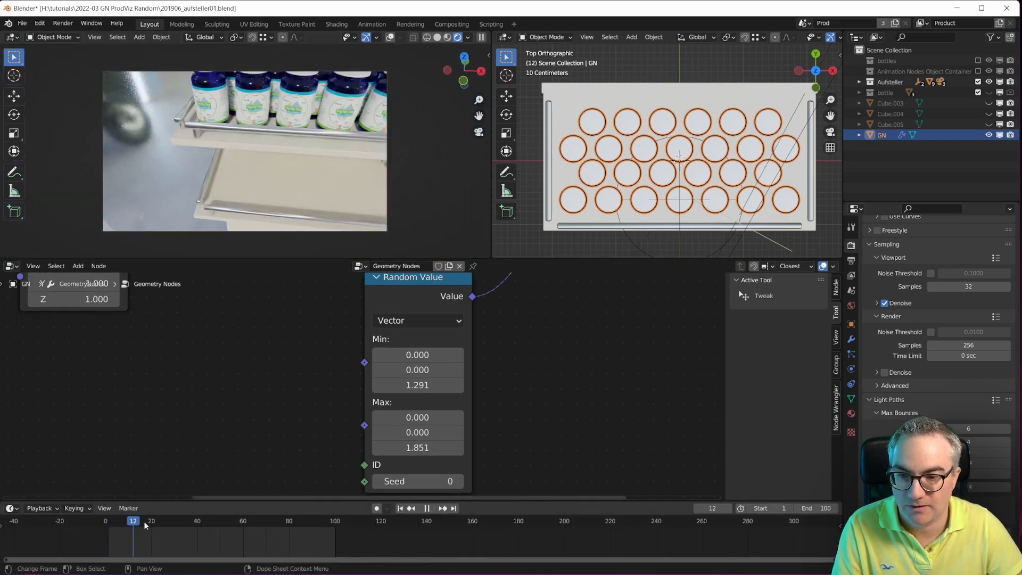
Scrub the timeline between an early and a later frame to watch the camera animation.
left_click(162, 521)
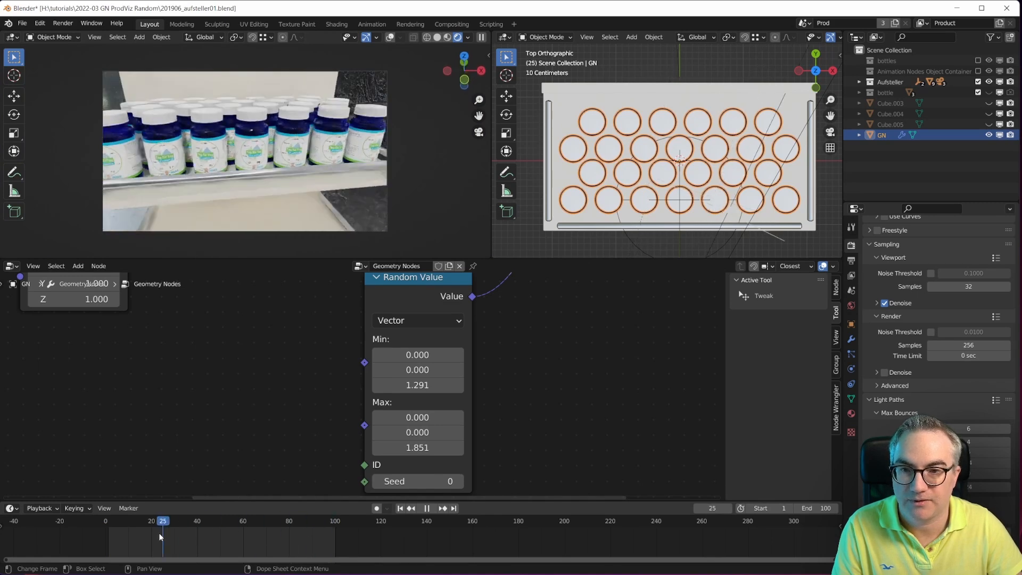
left_click(119, 521)
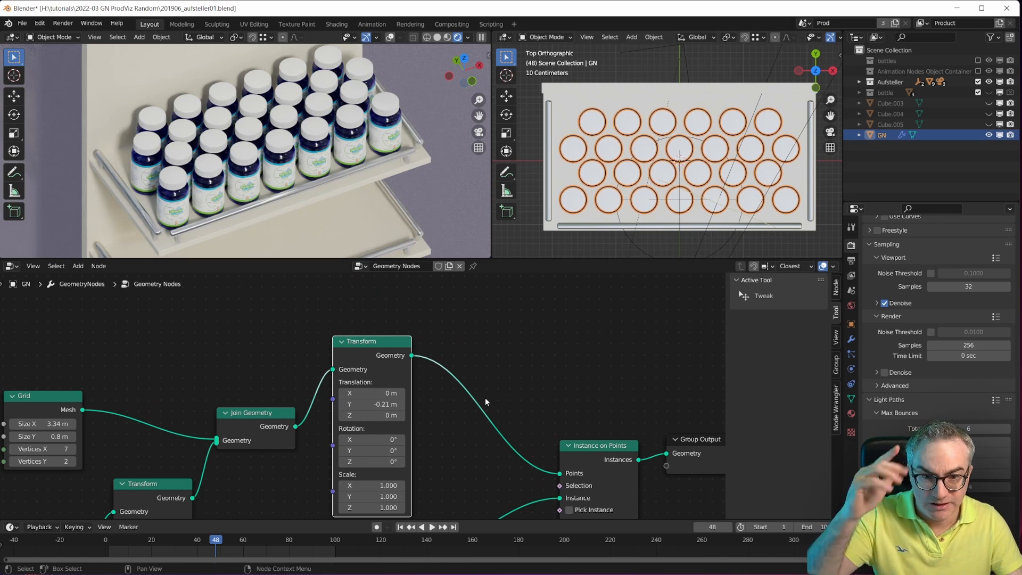
mouse_move(416, 363)
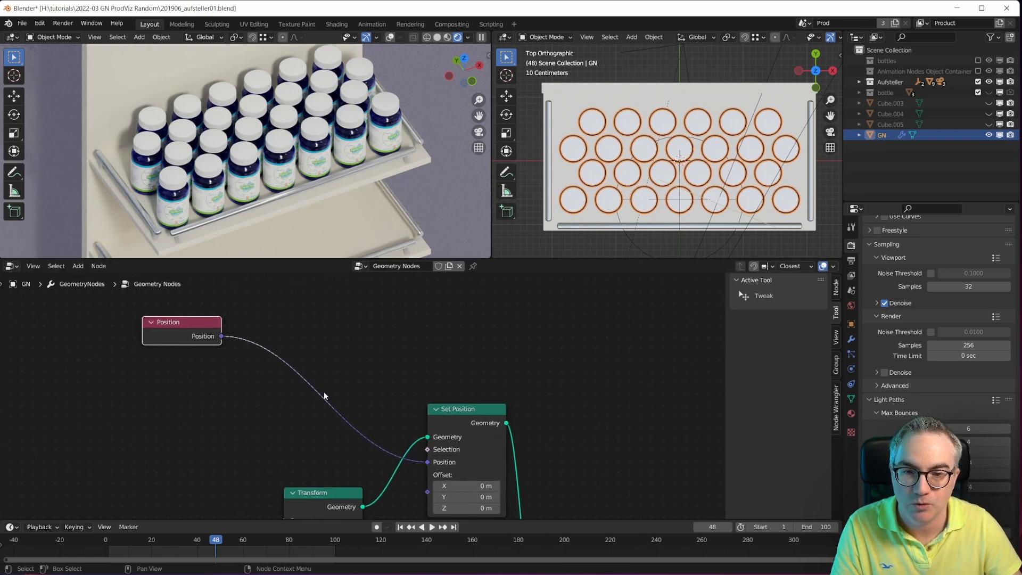
mouse_move(339, 343)
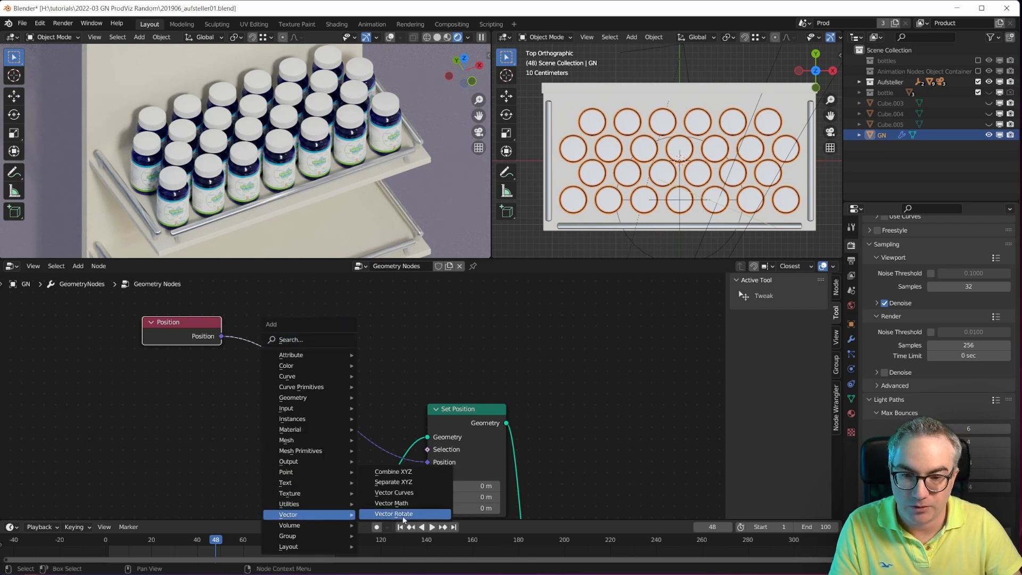
Insert a Vector Math Add between Position and Set Position, fed by a vector Random Value node.
left_click(391, 502)
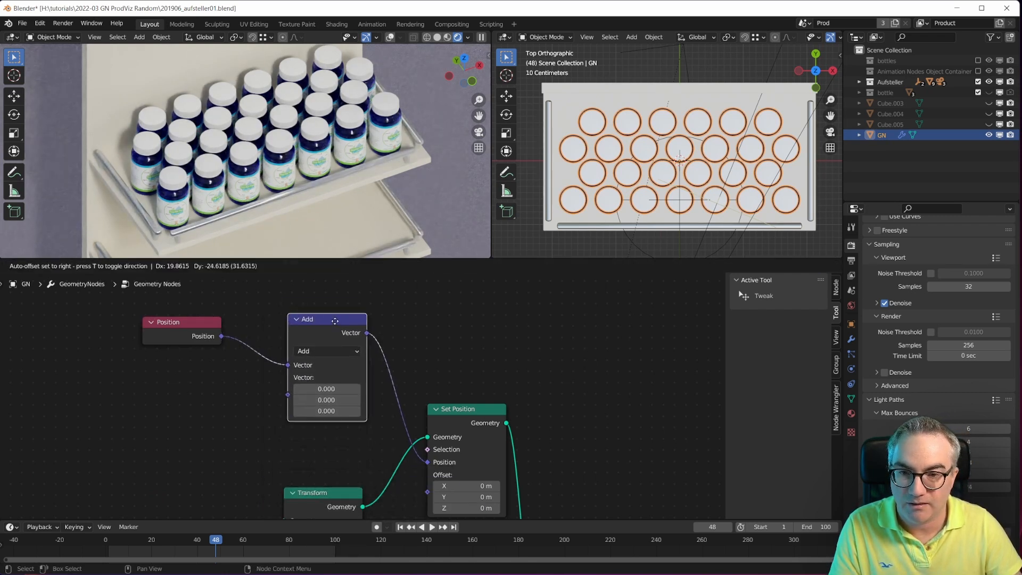
left_click(78, 265)
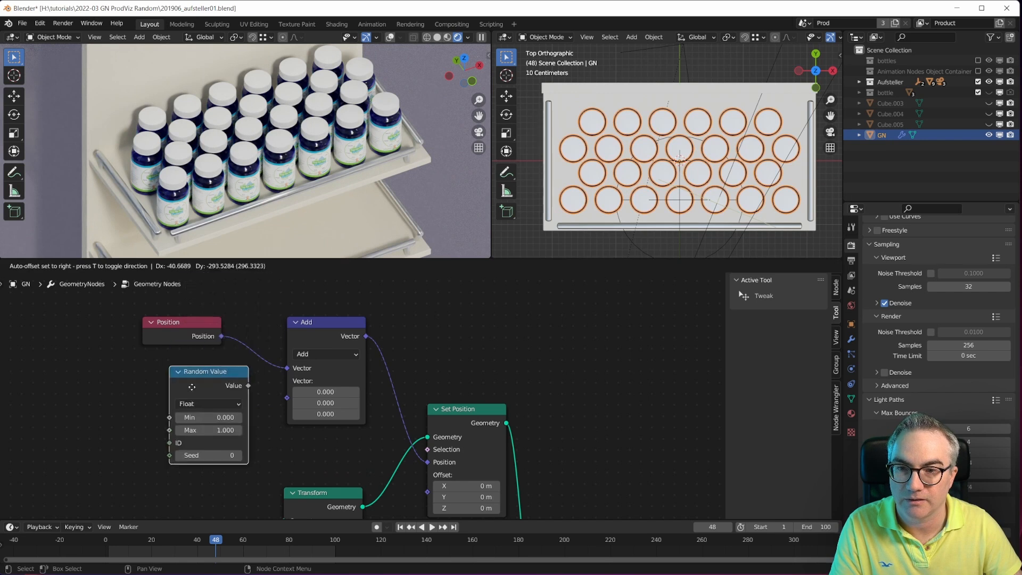
left_click(209, 402)
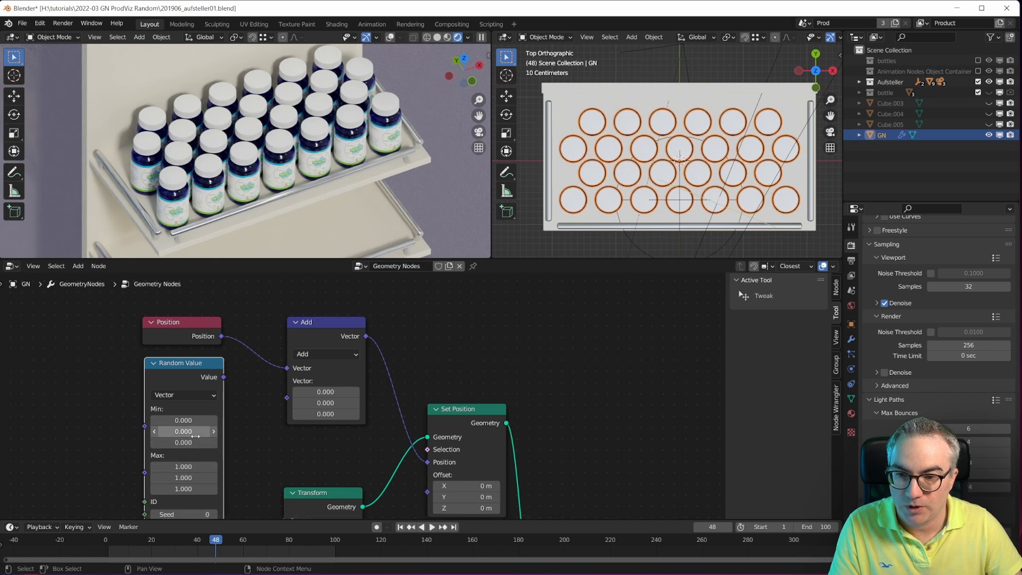
left_click(183, 489)
type("0.000")
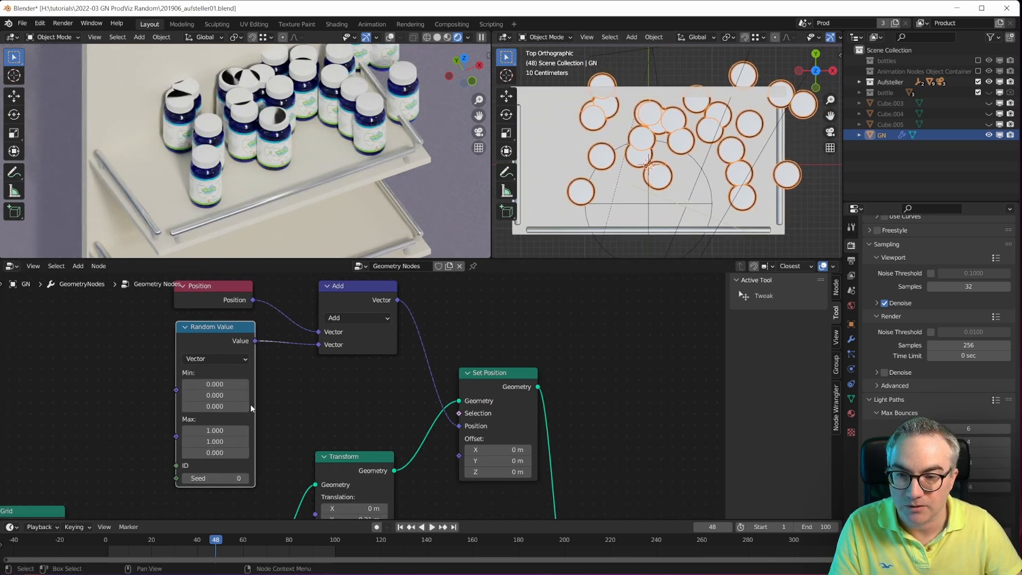
Limit the random offset to Min -0.04, -0.04, 0 and Max 0.04, 0.04, 0.
triple_click(214, 430)
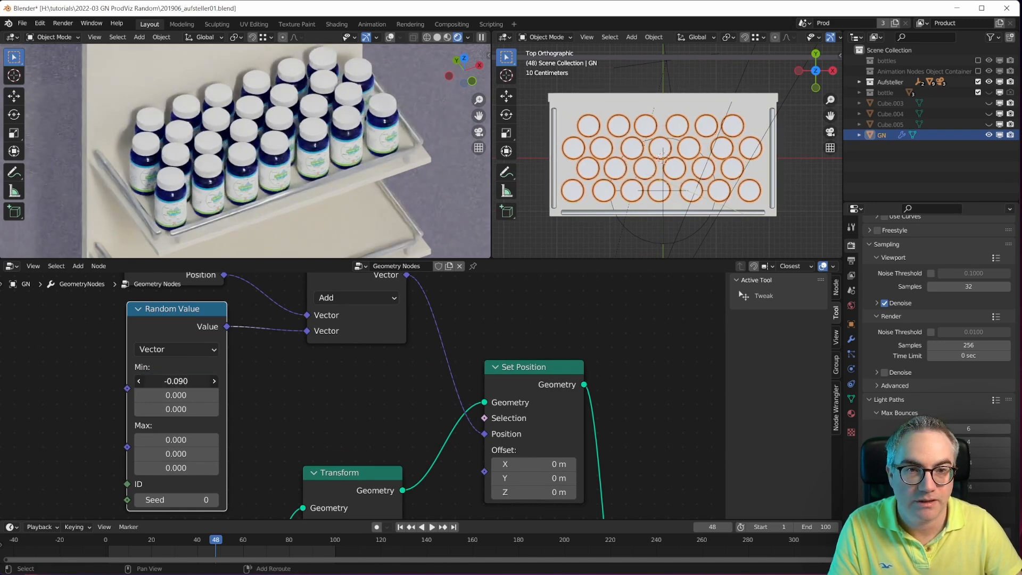
left_click(176, 381)
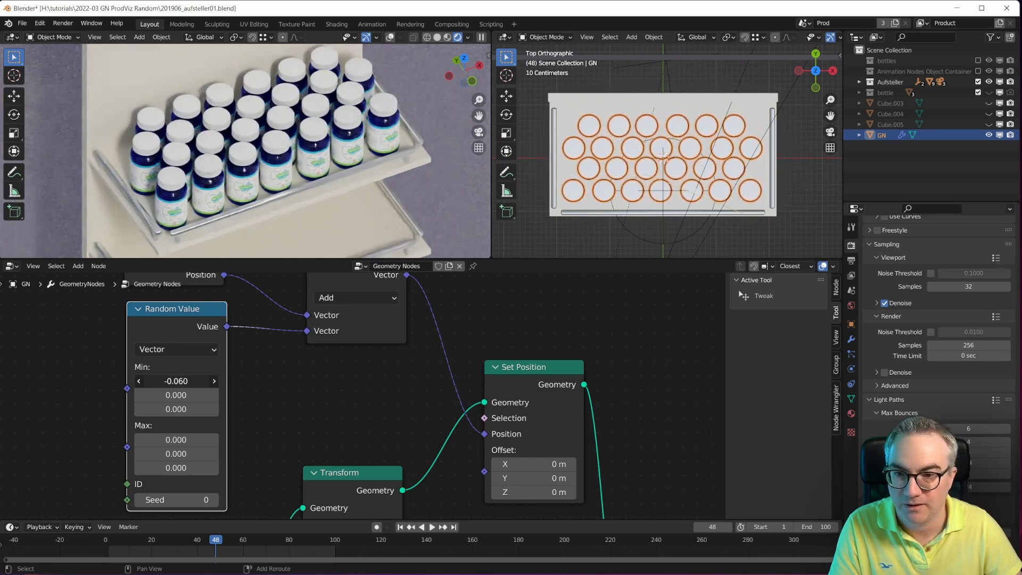
left_click(139, 381)
type("-0.050")
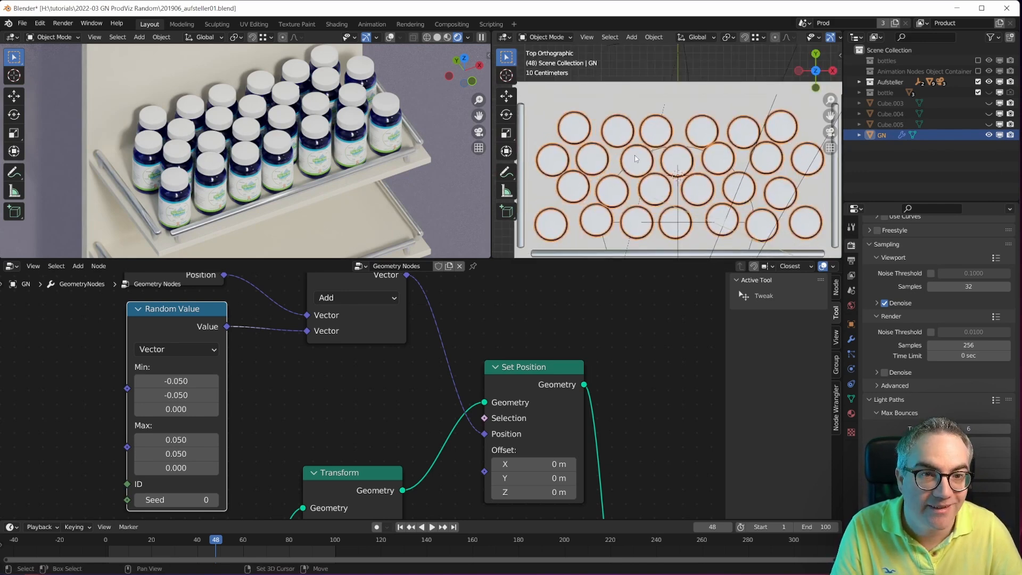
double_click(176, 381)
type("-0.040")
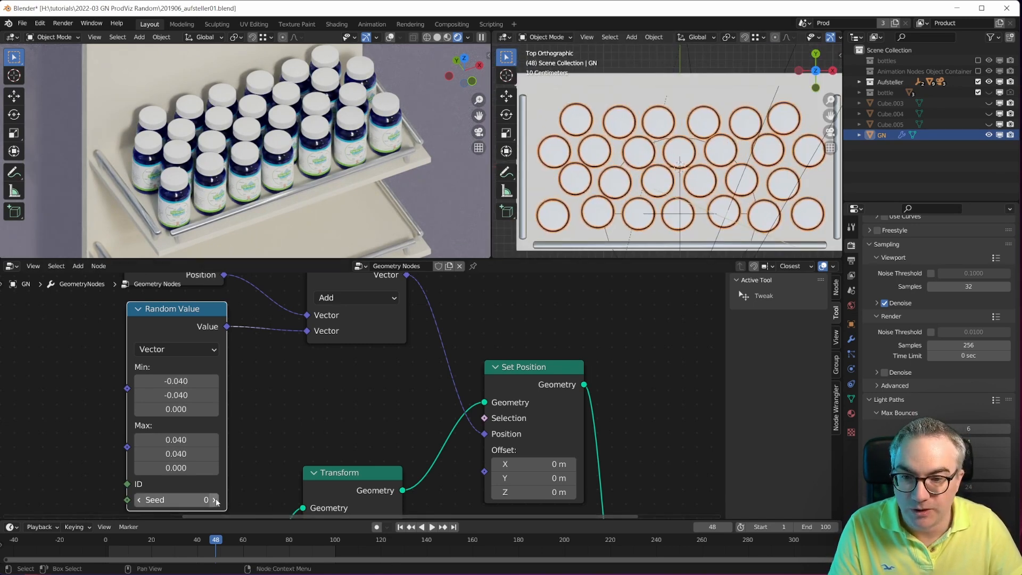
Step the Random Value seed up several times to try different bottle jitter patterns.
left_click(214, 499)
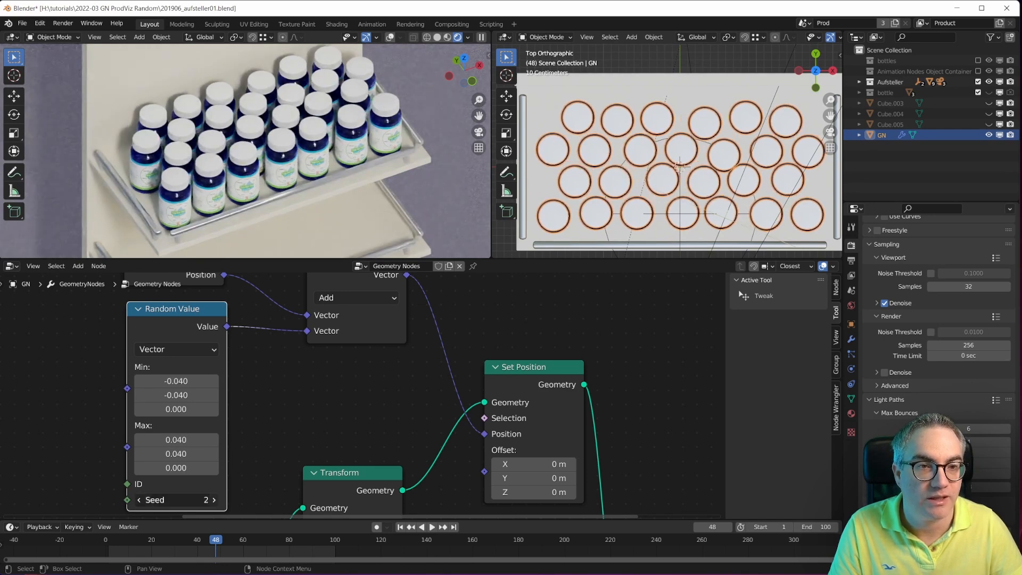
left_click(214, 500)
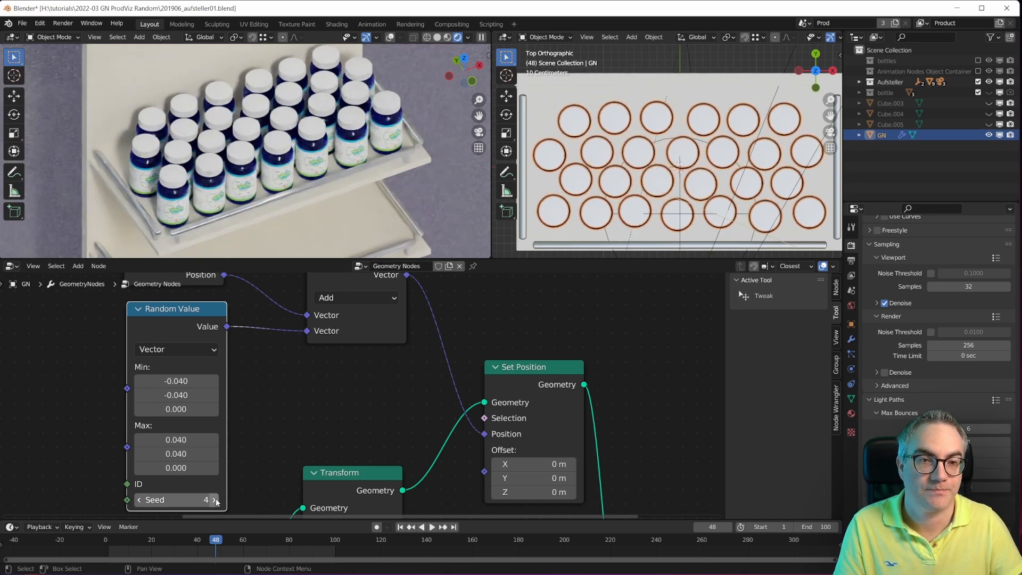
left_click(214, 499)
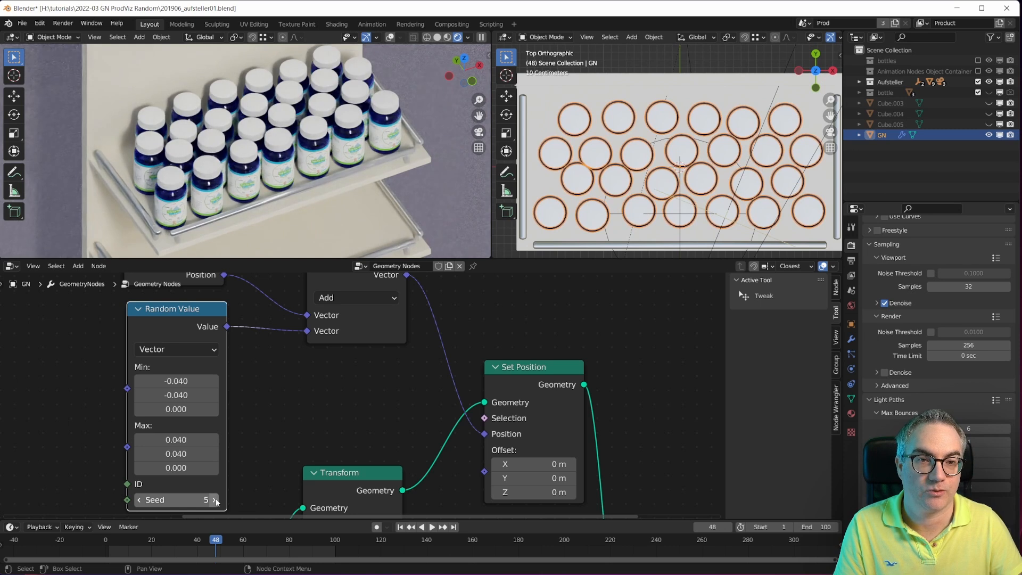
left_click(215, 499)
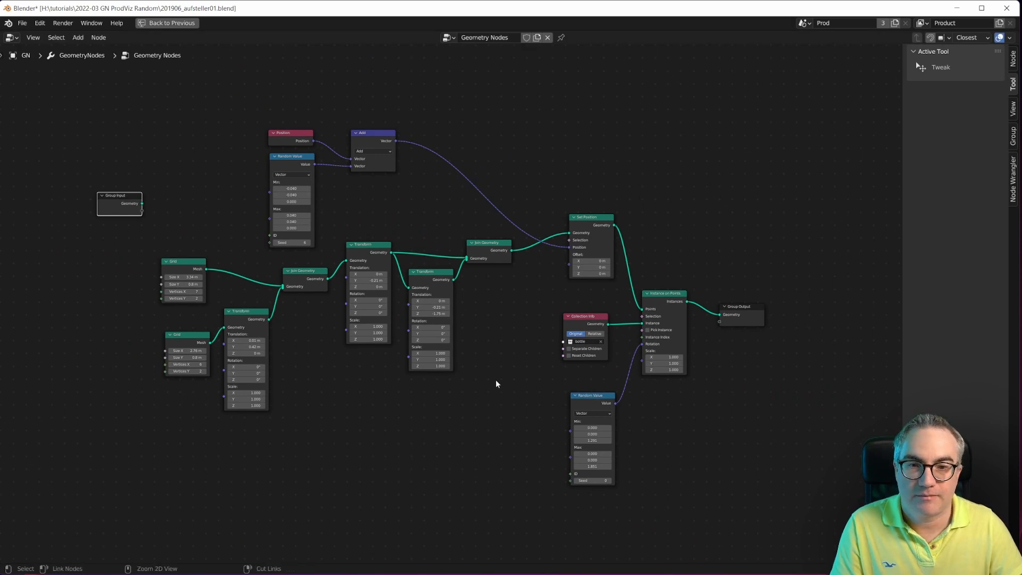
Return to the multi-panel layout, review the node tree, and leave the enlarged node editor again.
left_click(149, 24)
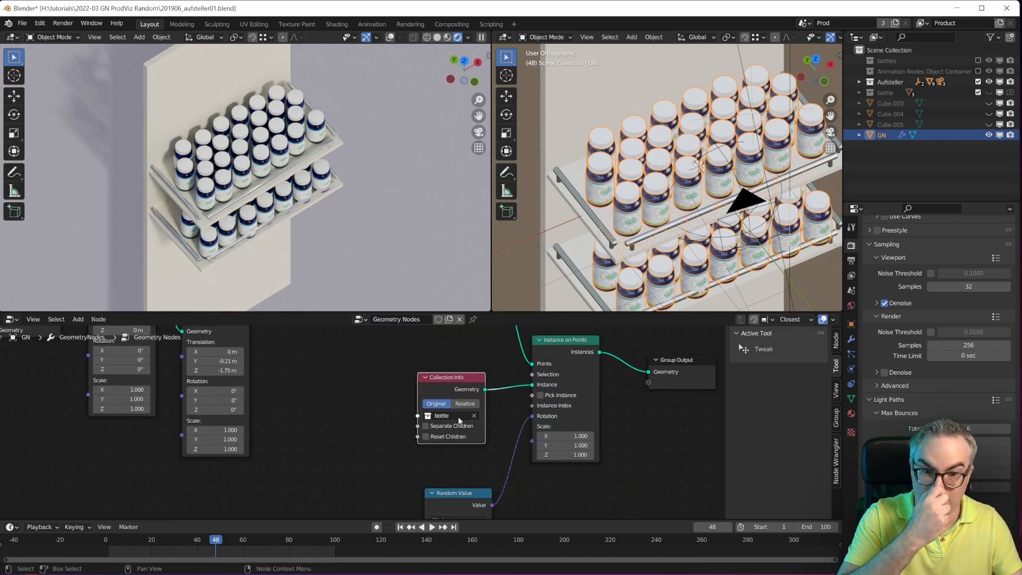
mouse_move(466, 403)
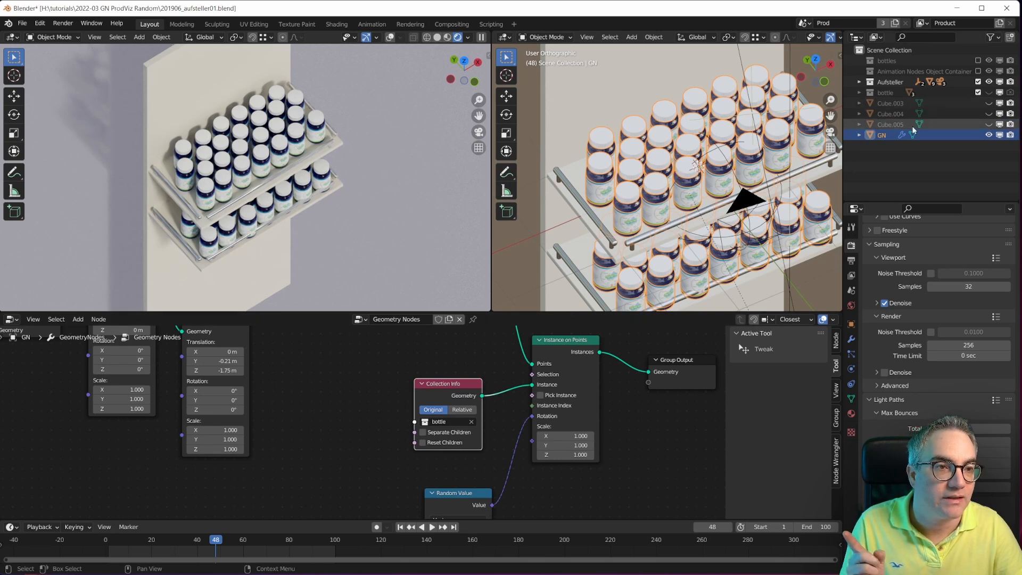
mouse_move(882, 135)
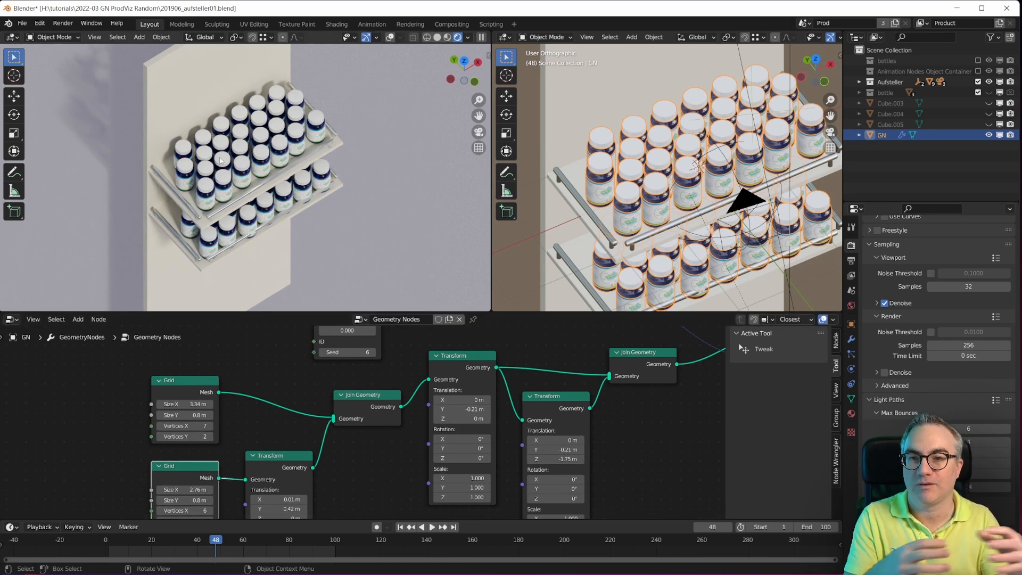
mouse_move(340, 305)
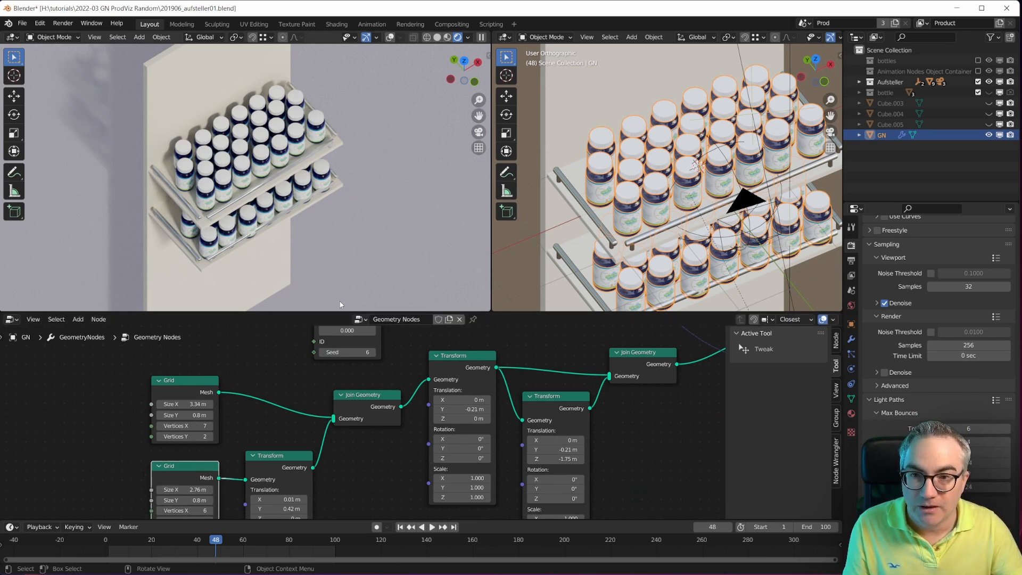
mouse_move(649, 369)
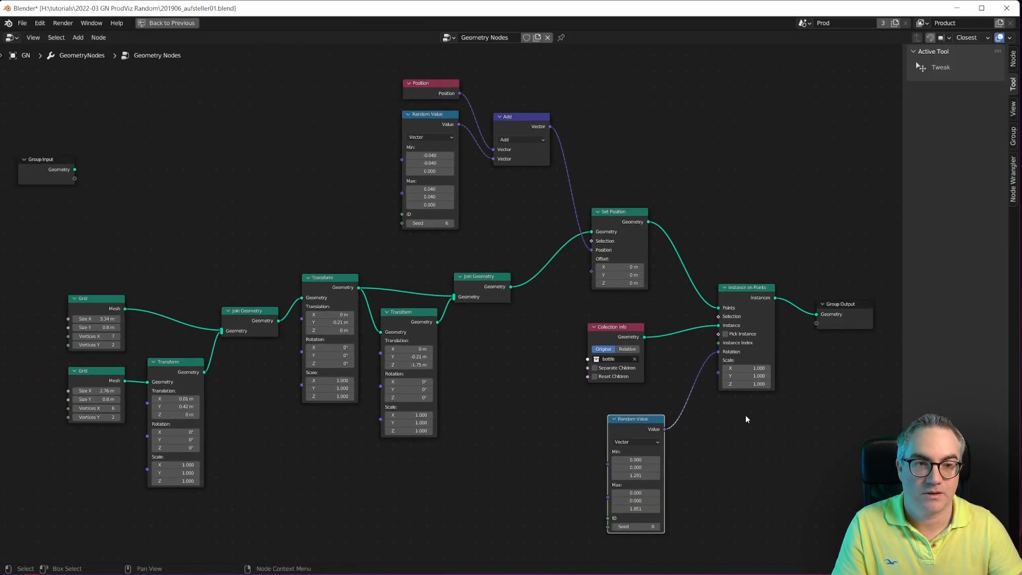
mouse_move(716, 424)
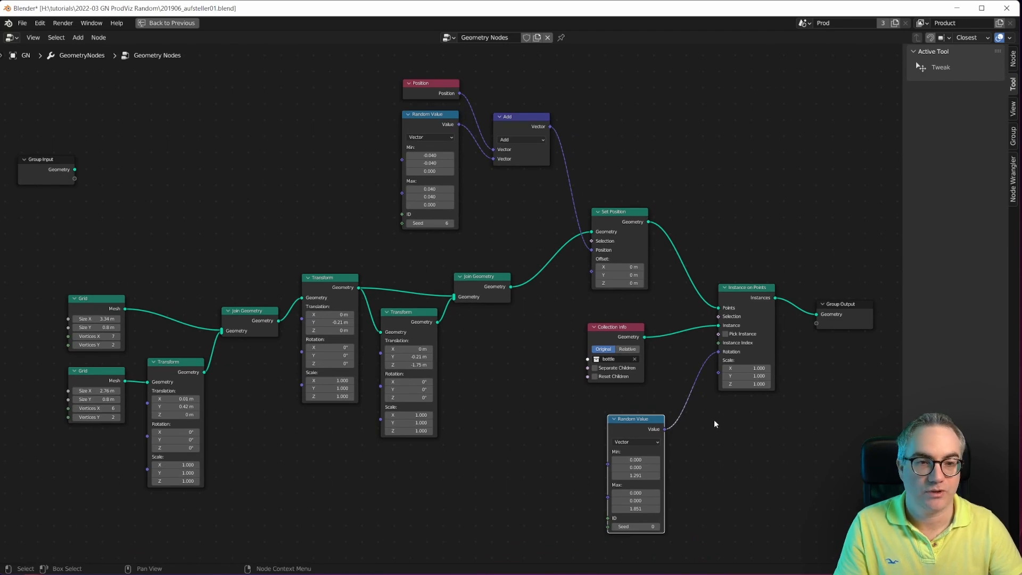
left_click(150, 24)
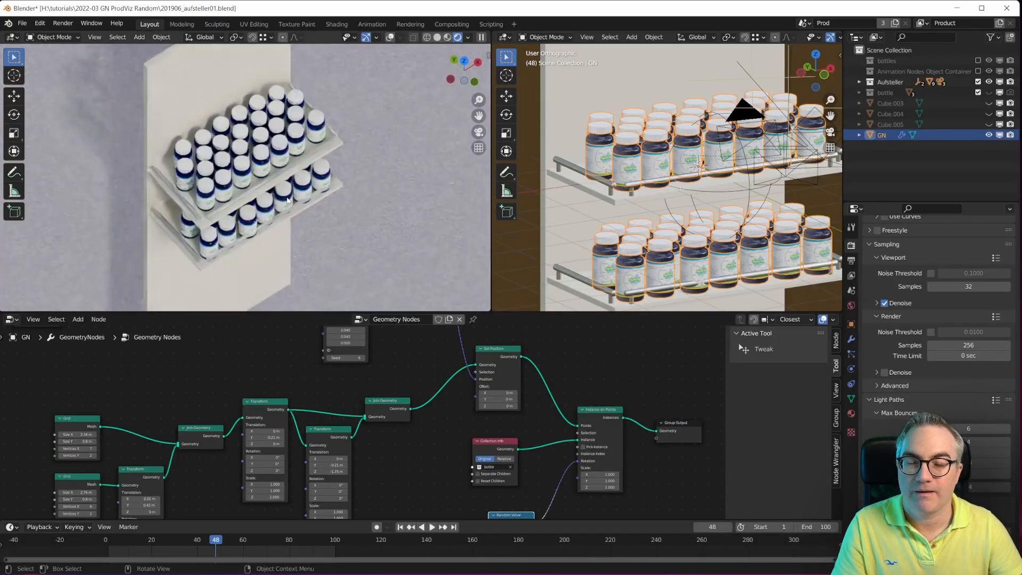